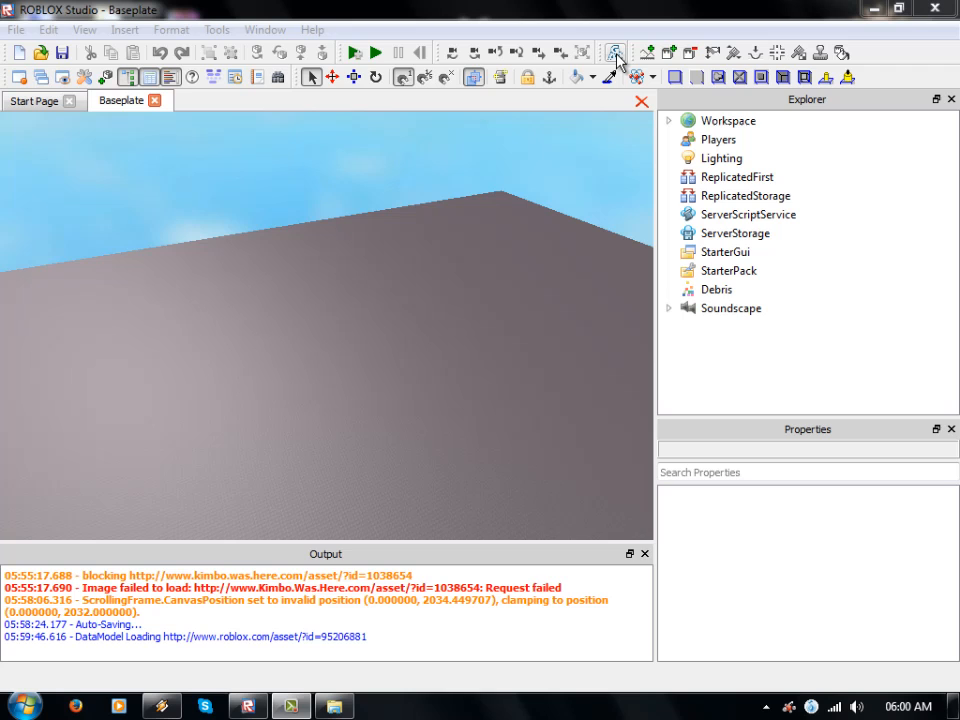
mouse_move(617, 62)
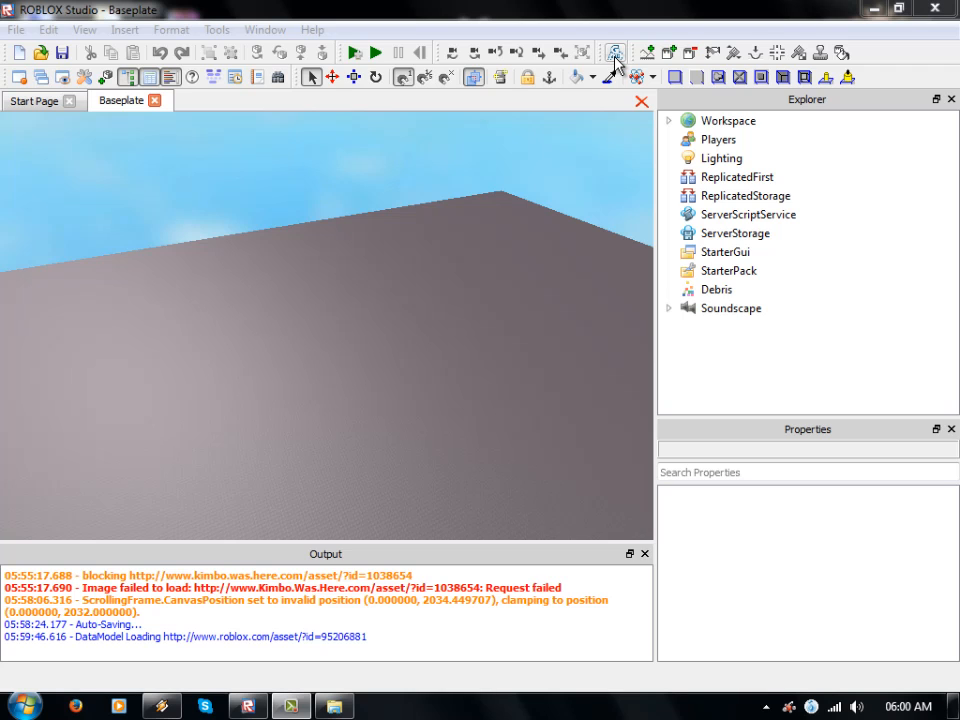
Step: Open the Guardian Angel Defender V1.0 panel and expand Workspace to list Terrain, Camera, BasePlate
left_click(614, 53)
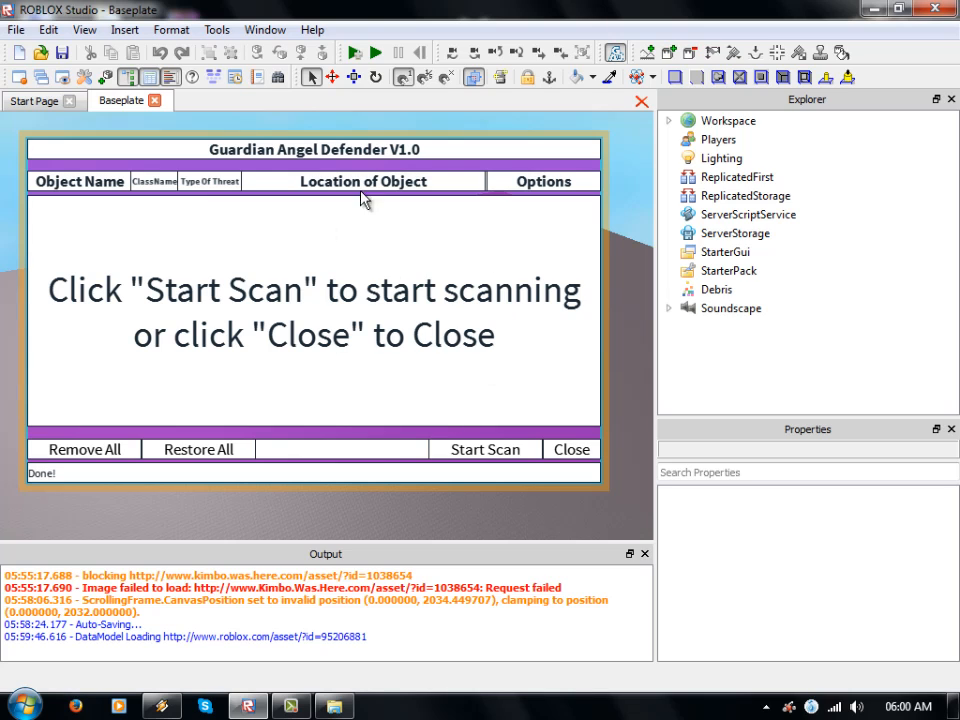
mouse_move(231, 416)
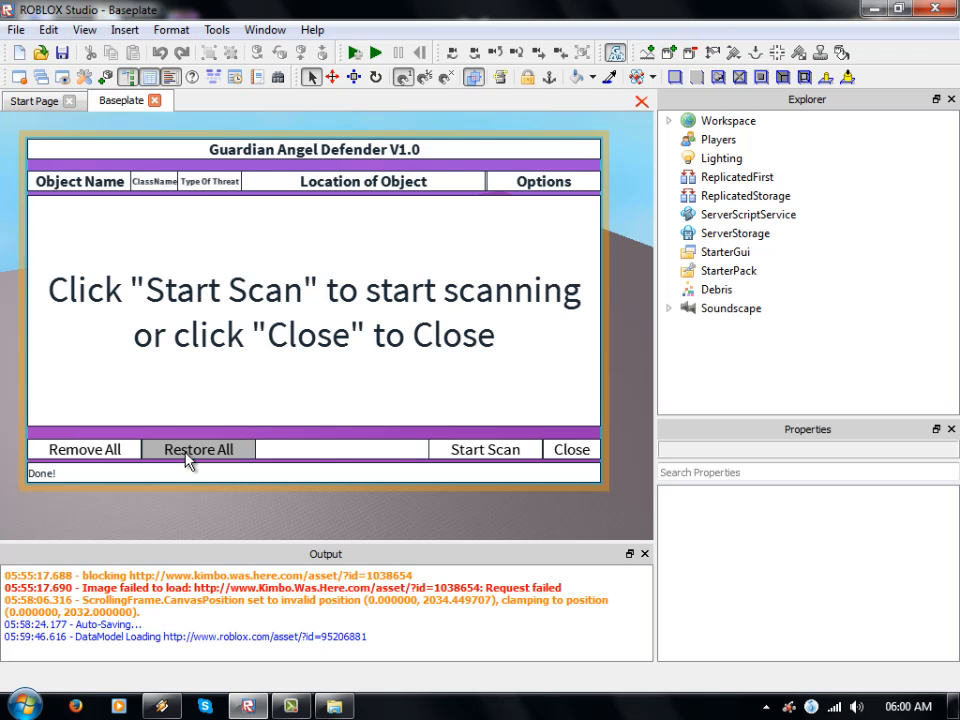
mouse_move(530, 292)
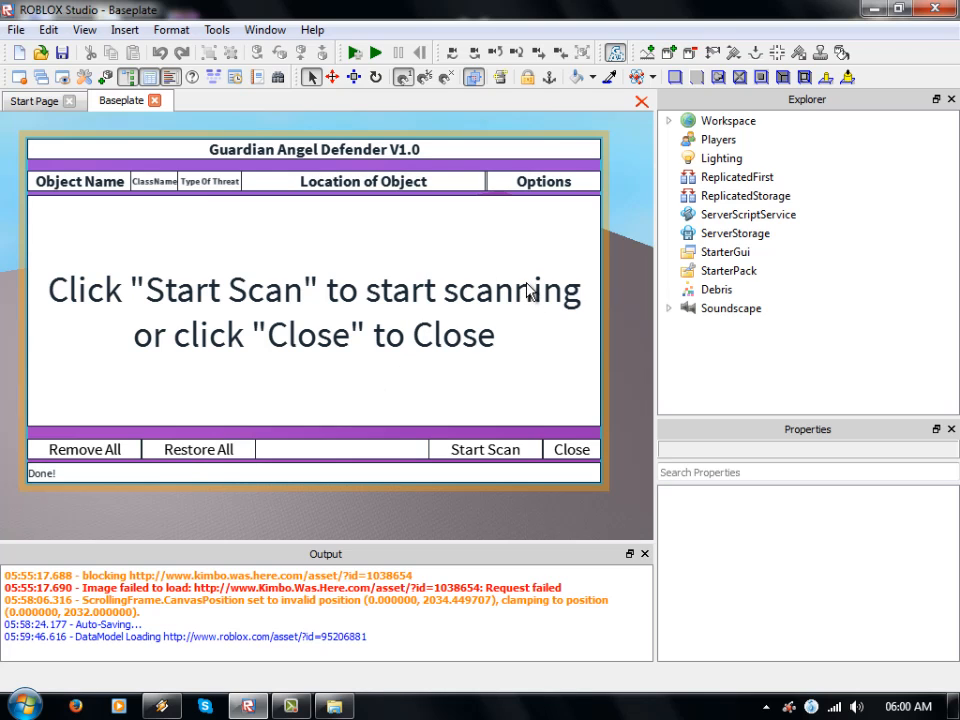
left_click(668, 120)
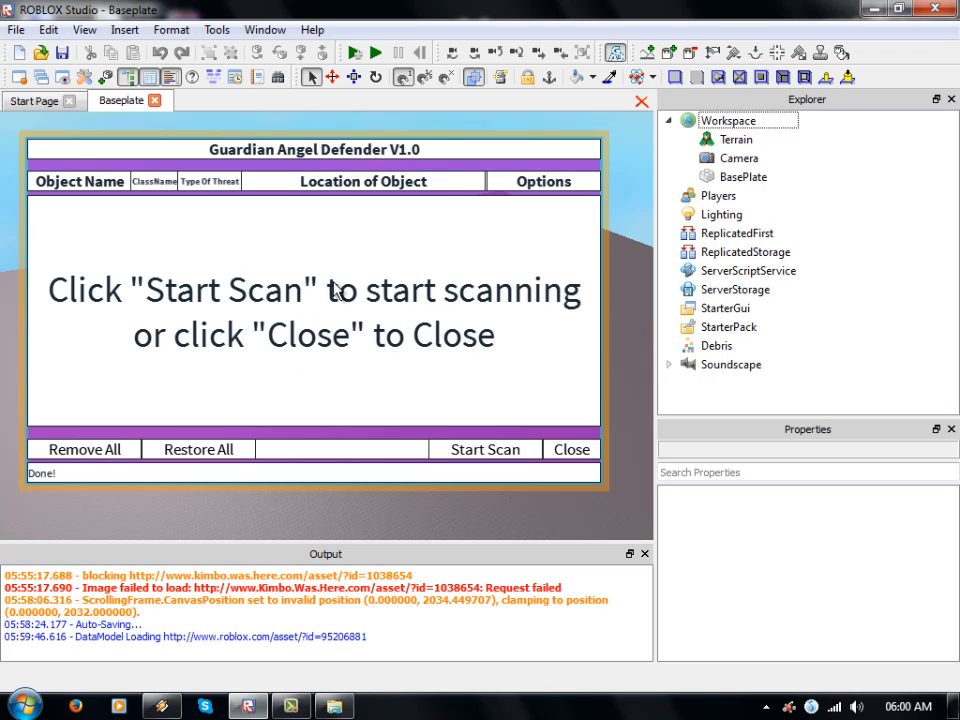
mouse_move(571, 449)
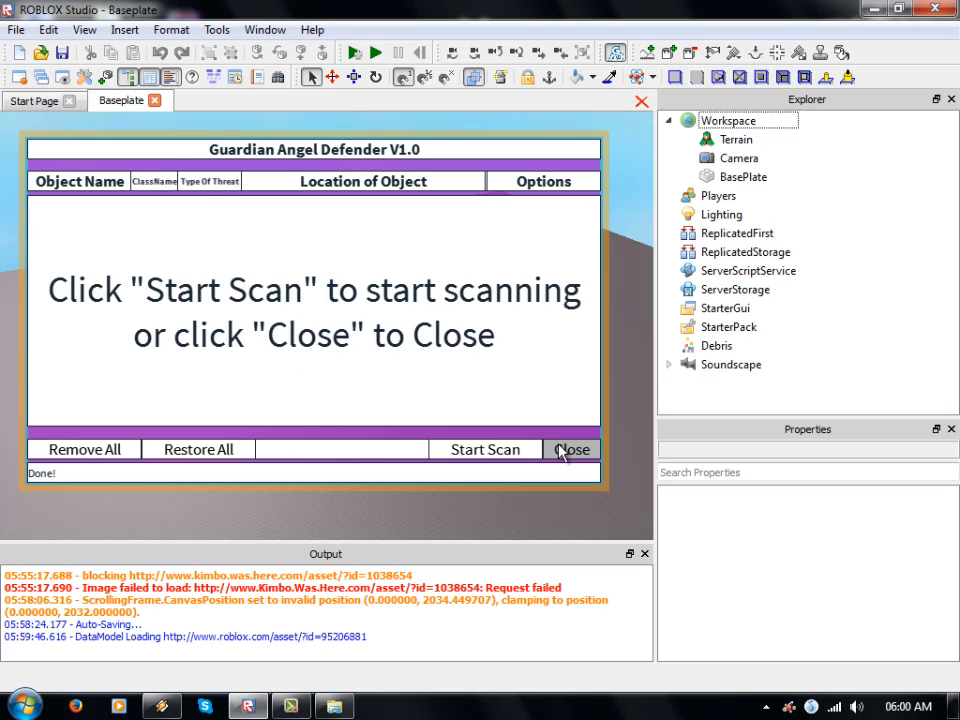
Step: Close the scanner, add Hangarsystem, Model and Plane from the free models, then close the library
left_click(571, 449)
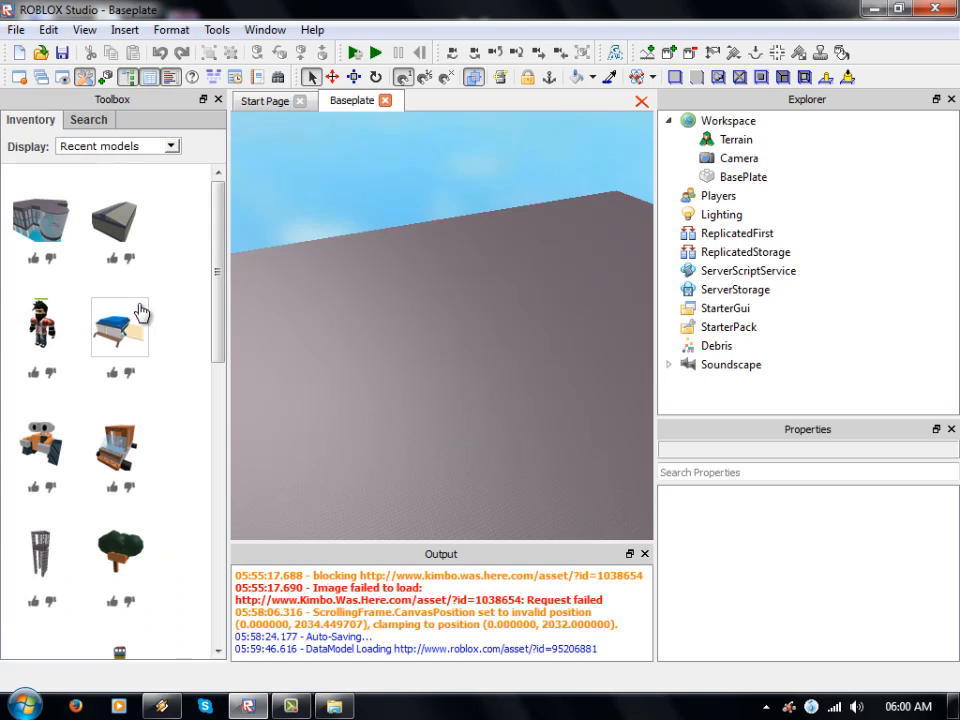
scroll("down", 3)
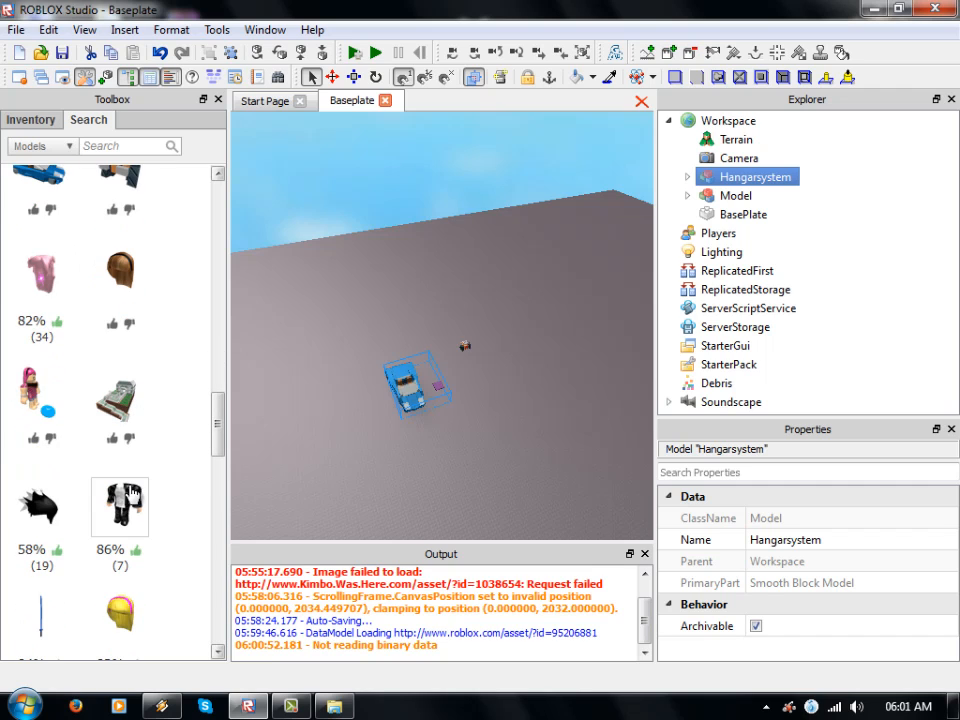
scroll("down", 3)
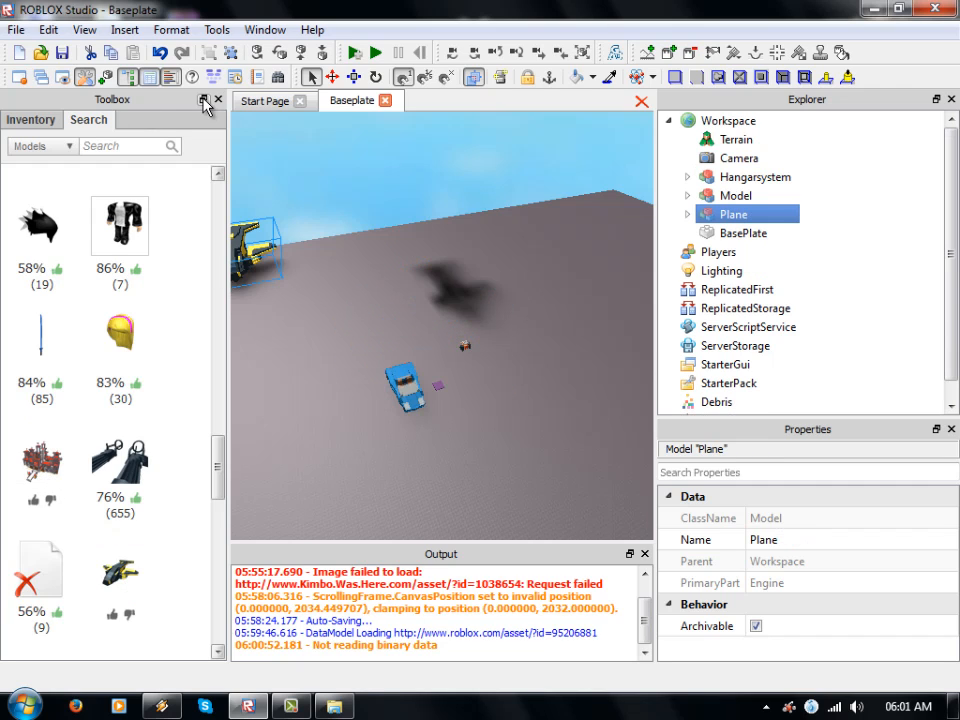
left_click(217, 99)
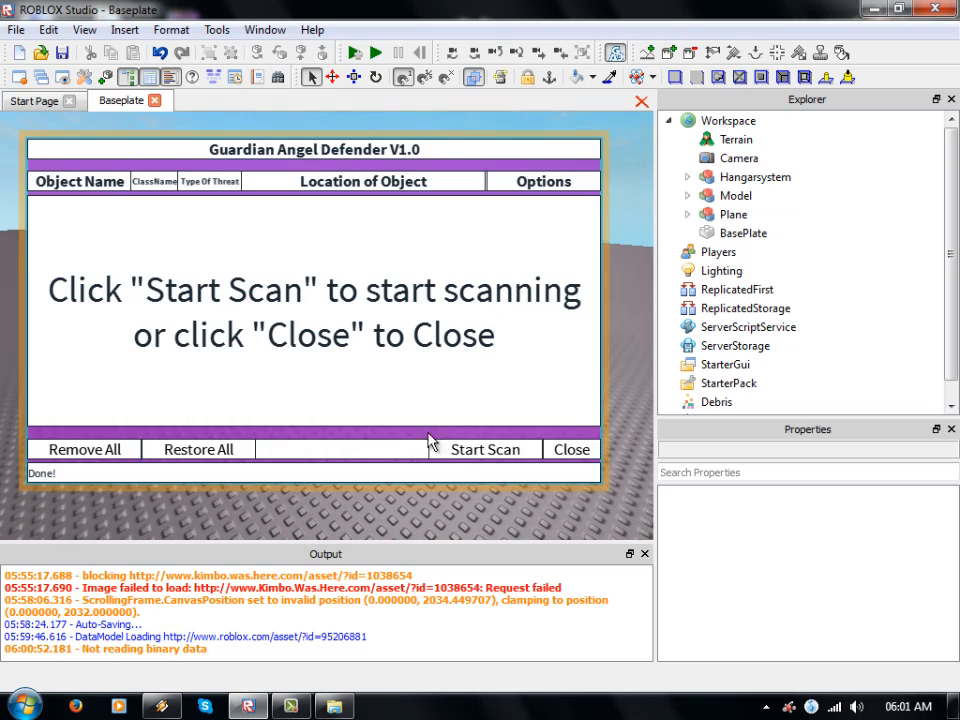
Step: Start a scan that flags the blank 'power charge' decal inside Model
left_click(484, 449)
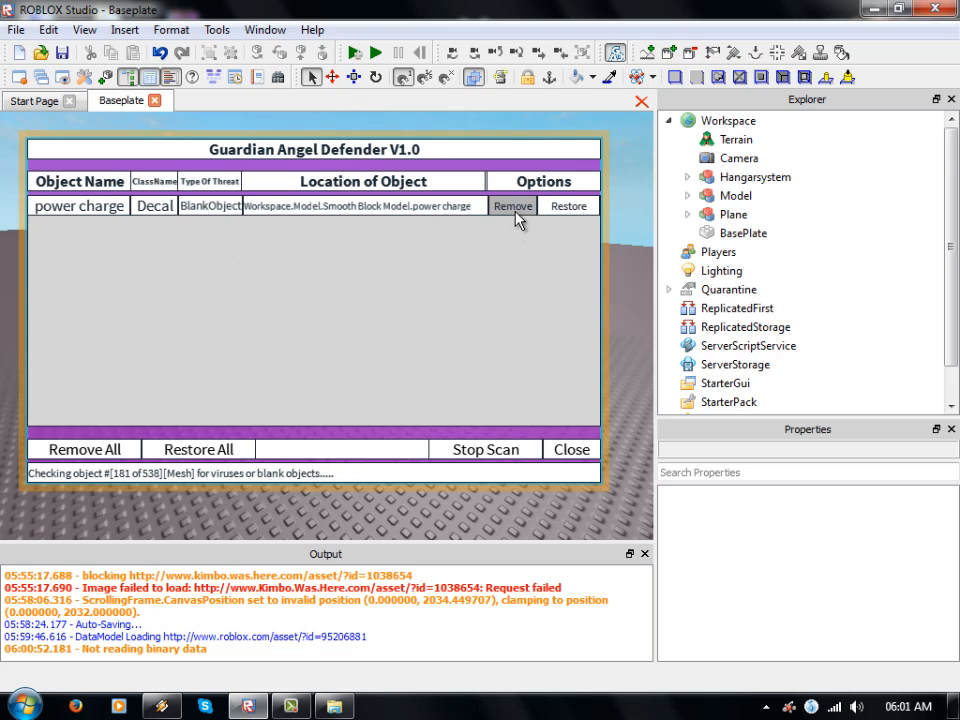
mouse_move(494, 298)
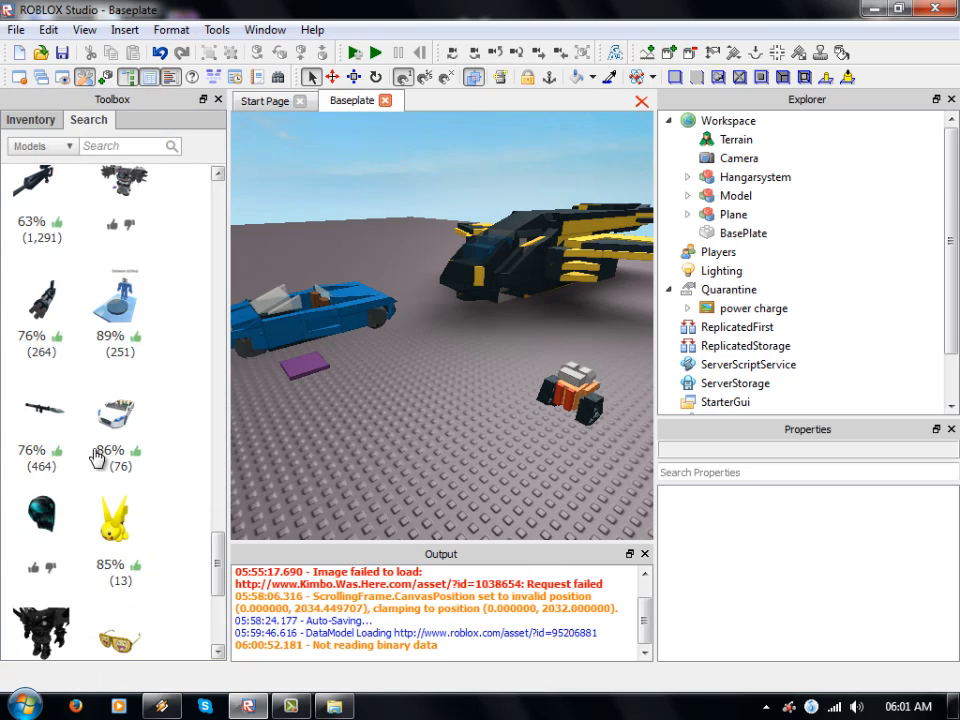
Step: Insert the MTurret model and accept adding the tool to StarterPack
scroll("down", 3)
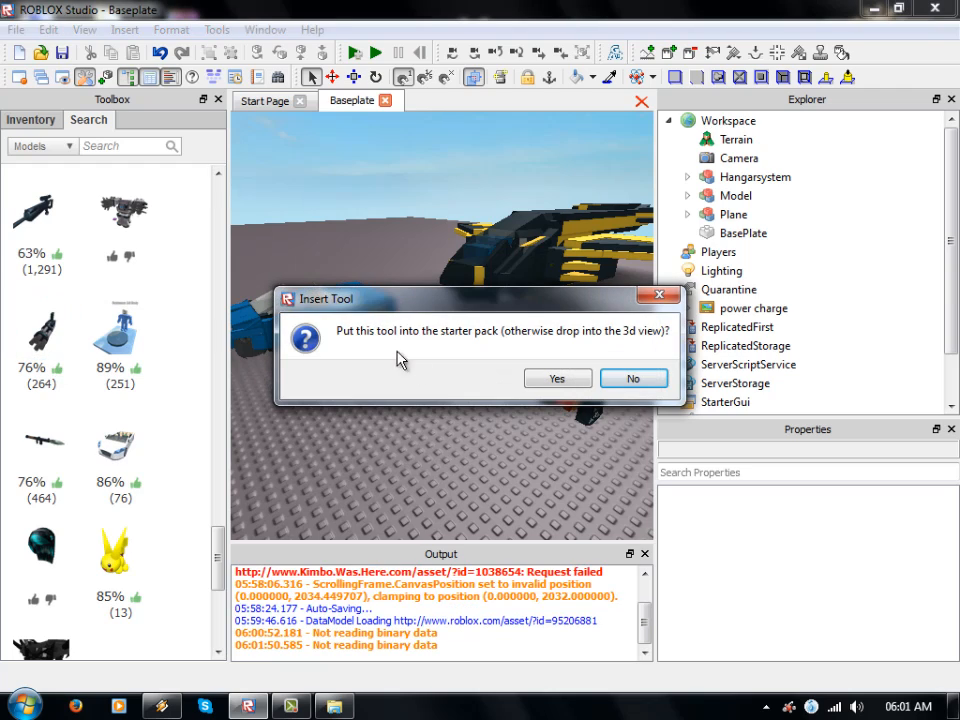
left_click(633, 378)
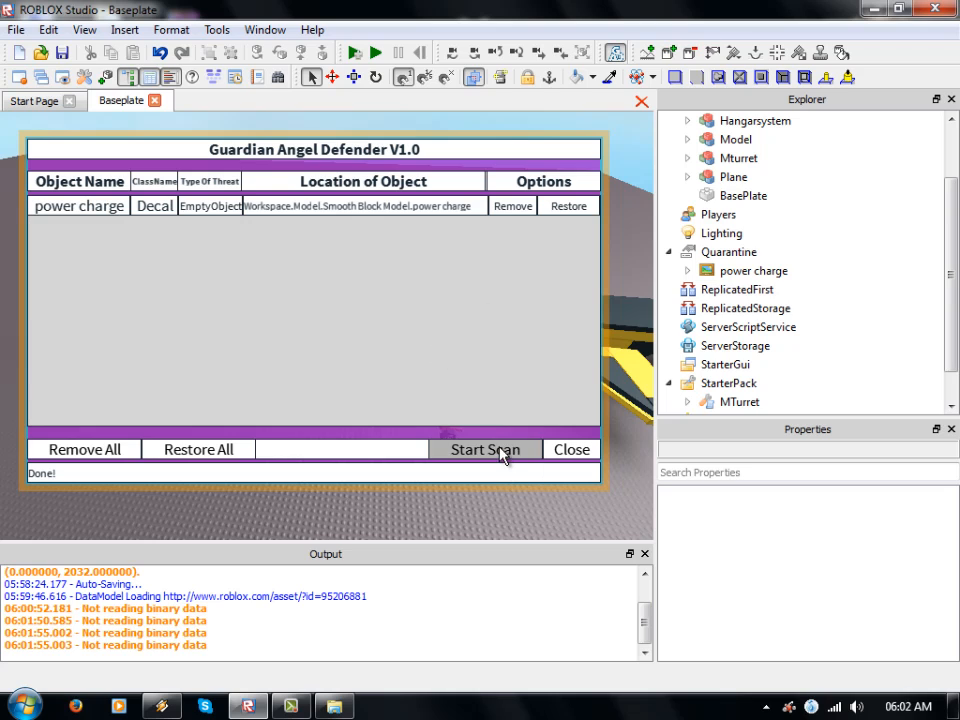
mouse_move(565, 140)
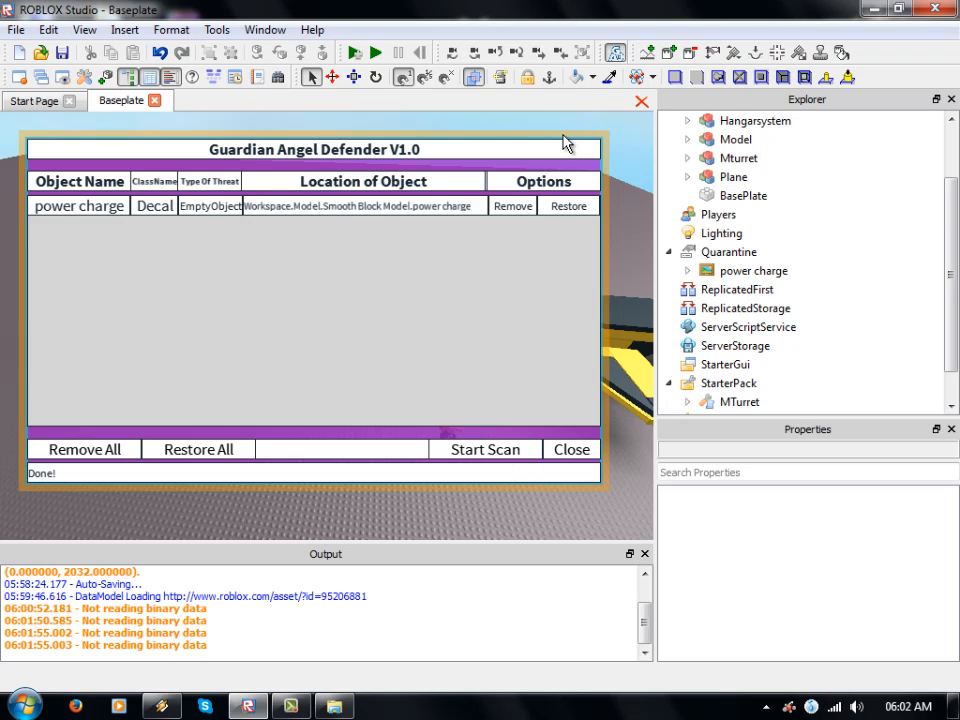
mouse_move(363, 297)
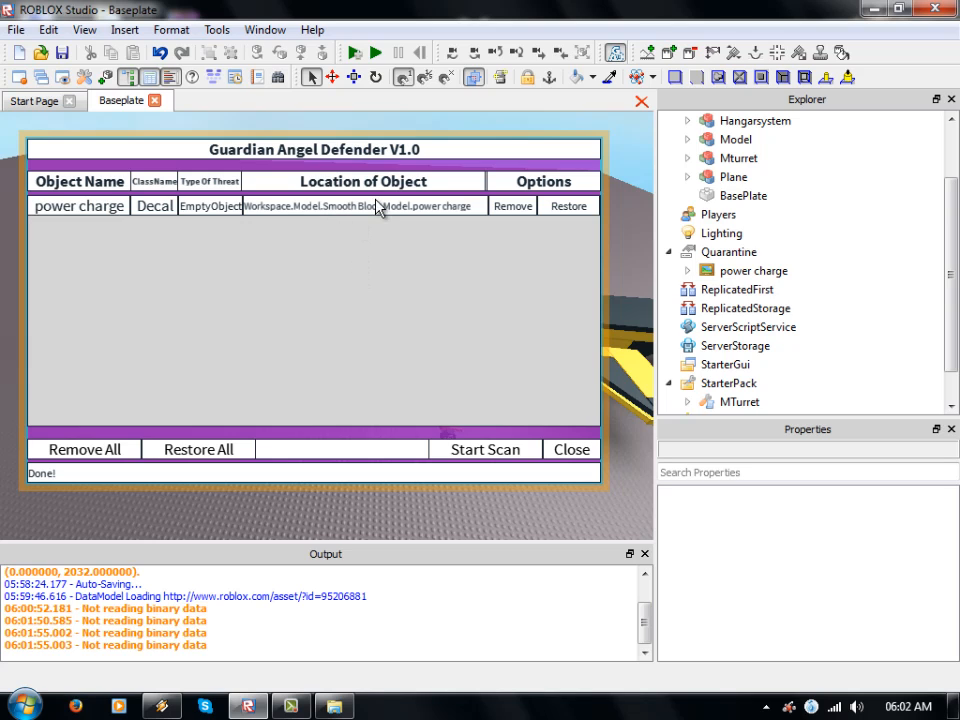
mouse_move(420, 310)
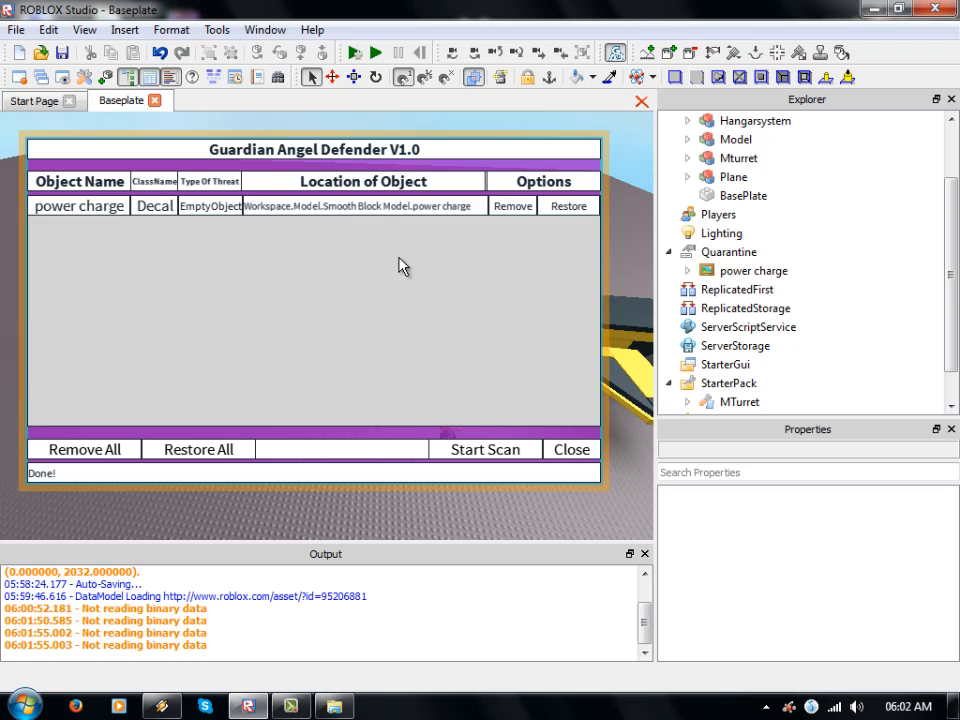
Step: Run Start Scan again to check for additional viruses or empty objects
left_click(485, 449)
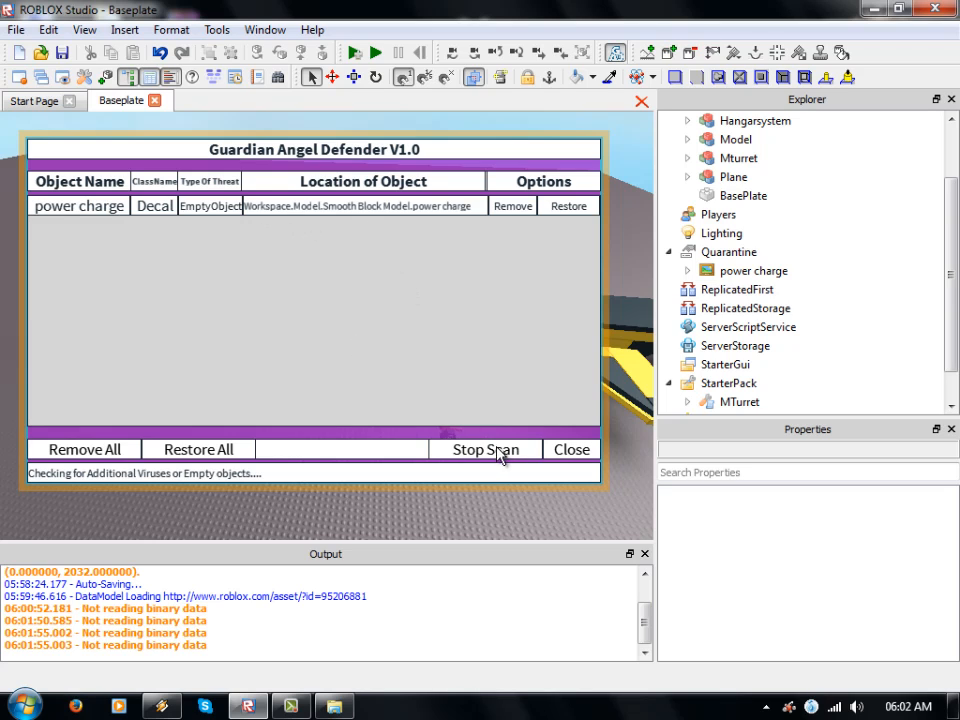
mouse_move(451, 220)
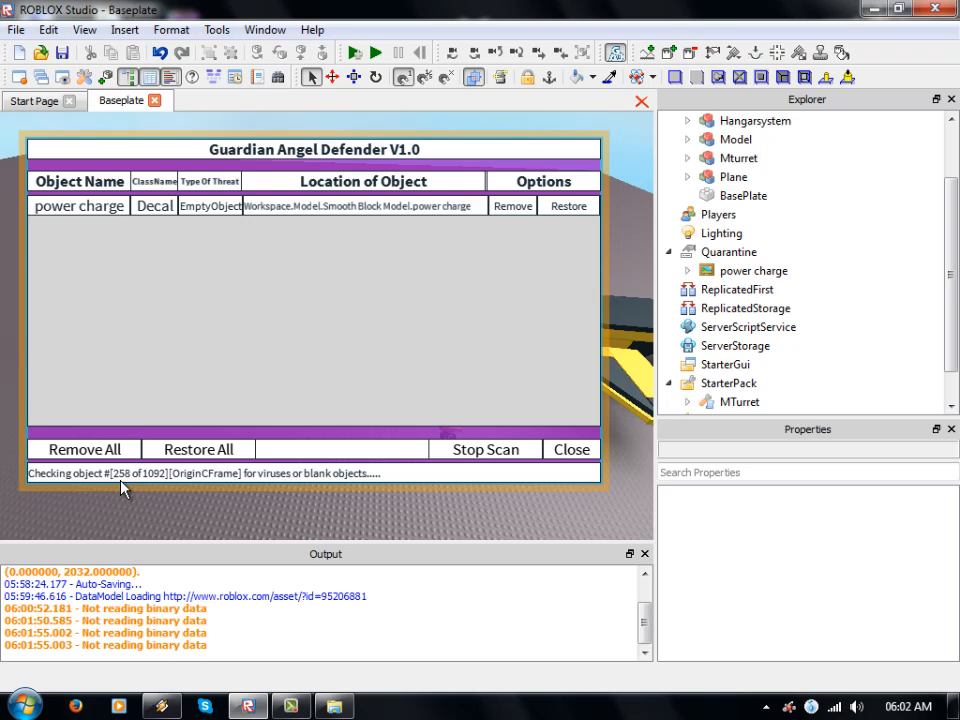
mouse_move(473, 317)
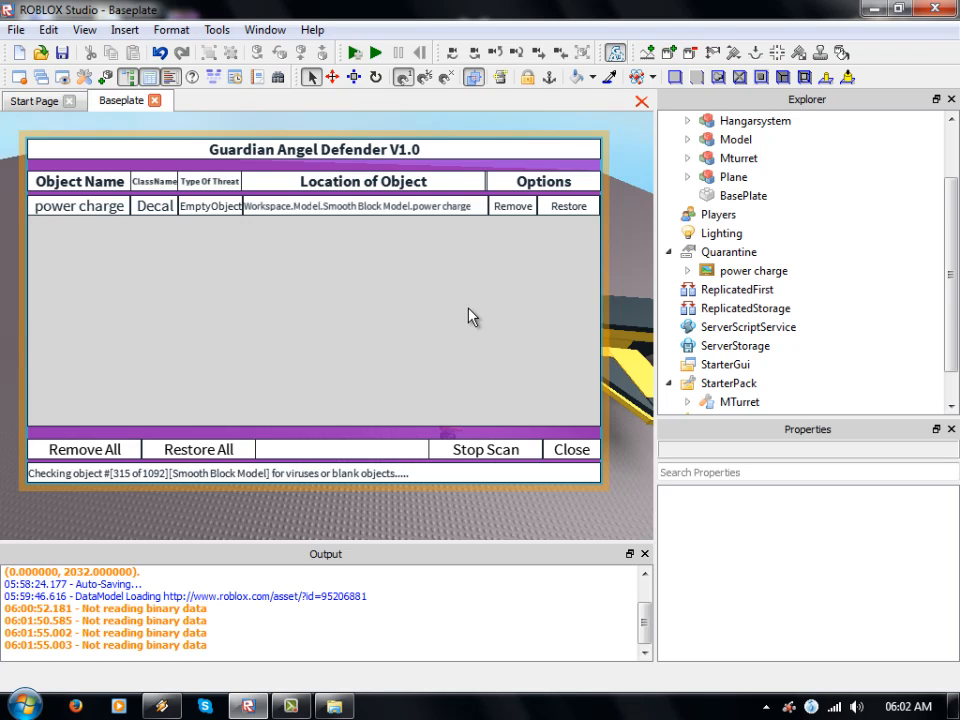
mouse_move(273, 210)
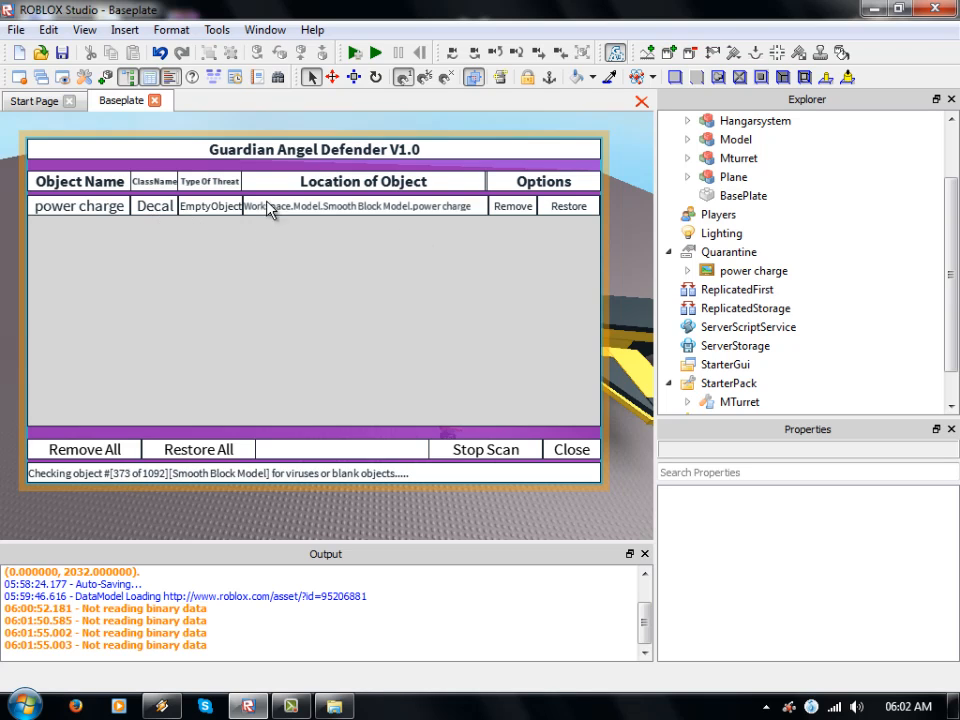
mouse_move(342, 302)
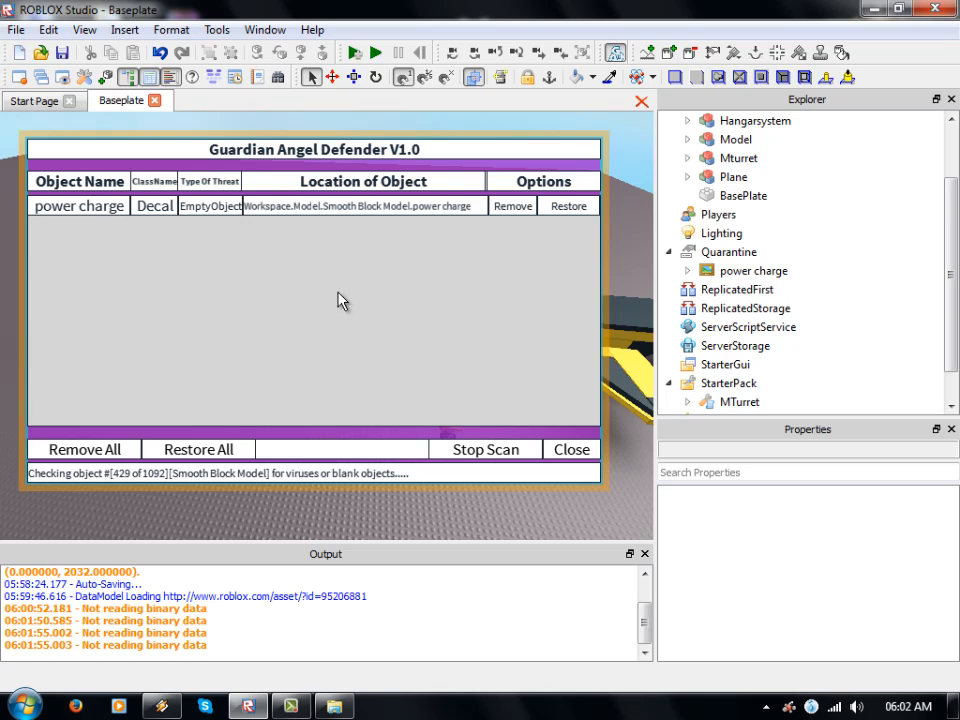
mouse_move(357, 406)
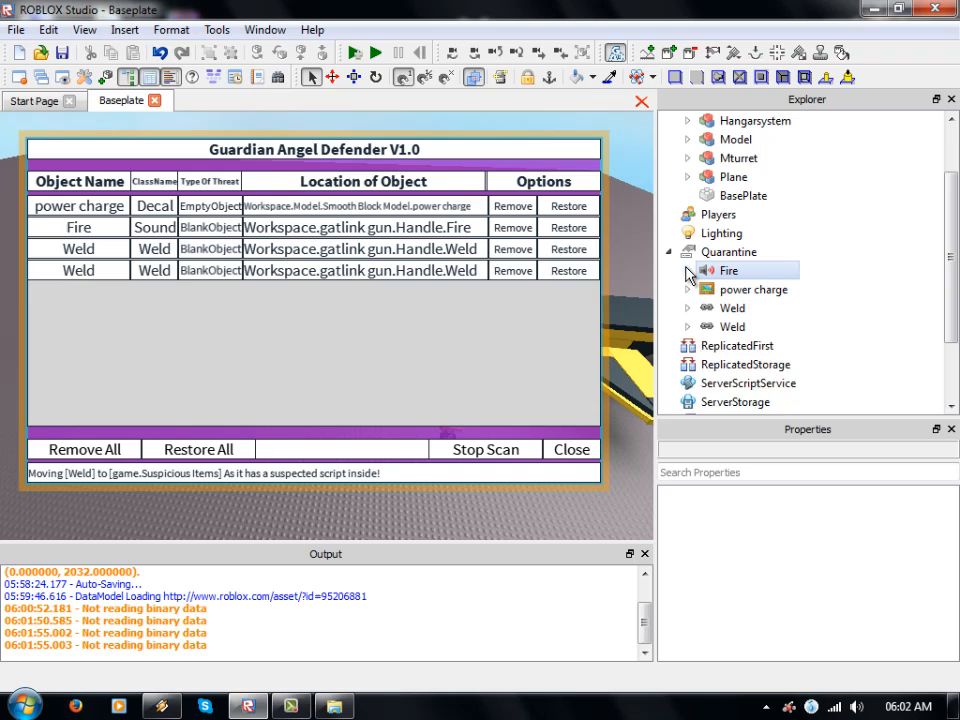
Step: Expand the quarantined Fire sound and scroll the results until the scan reports Done
left_click(687, 270)
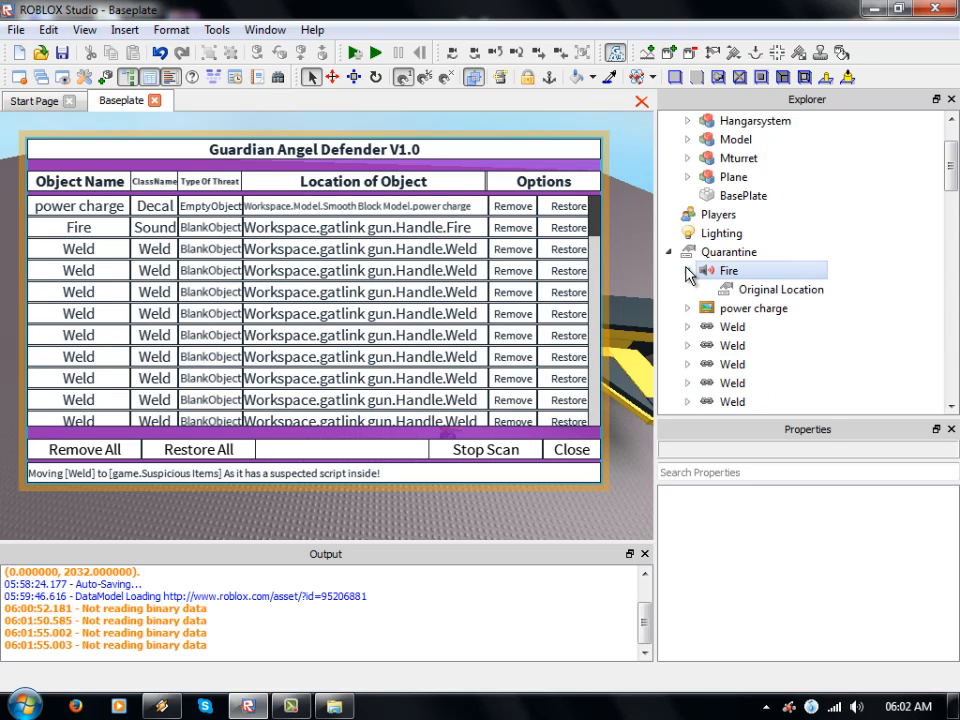
scroll("down", 3)
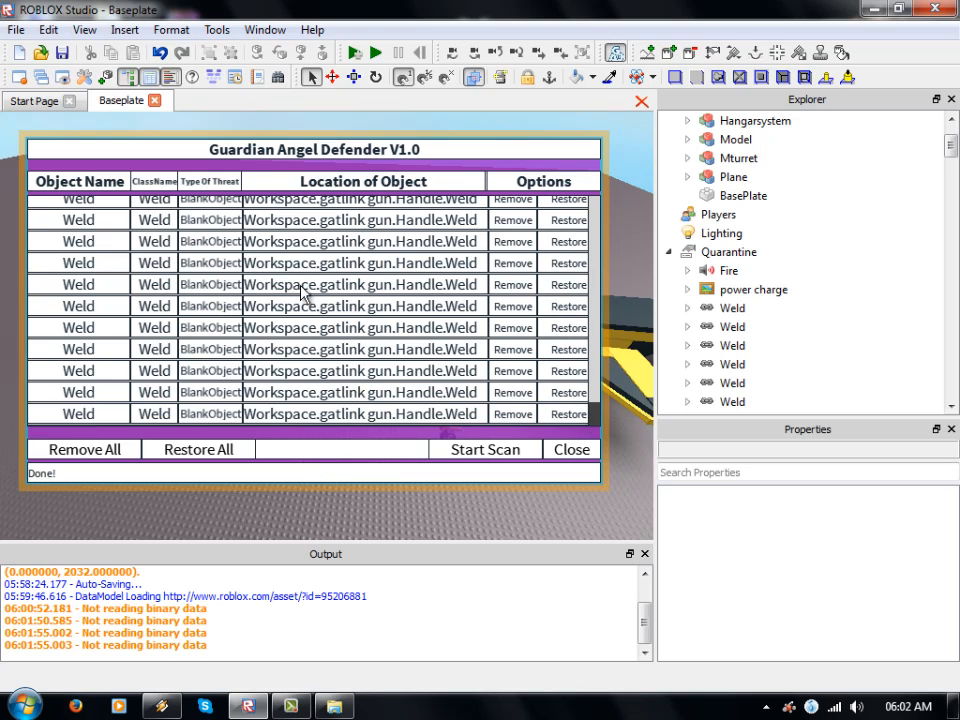
left_click(737, 158)
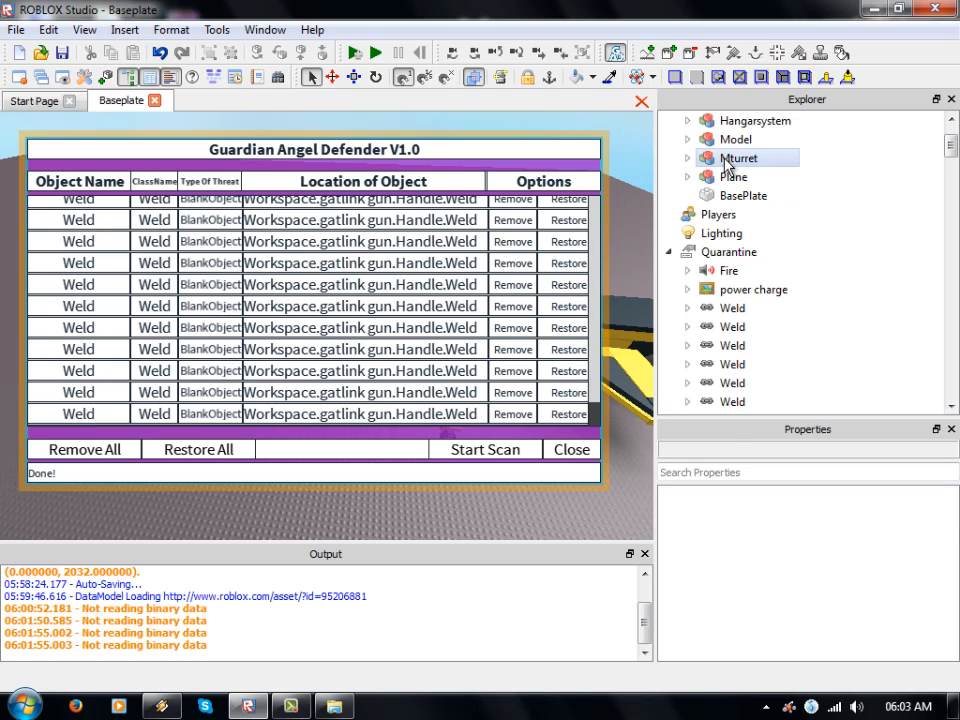
Step: Expand the gatlink gun and inspect its Handle, now holding only Mesh and TouchInterest
left_click(745, 158)
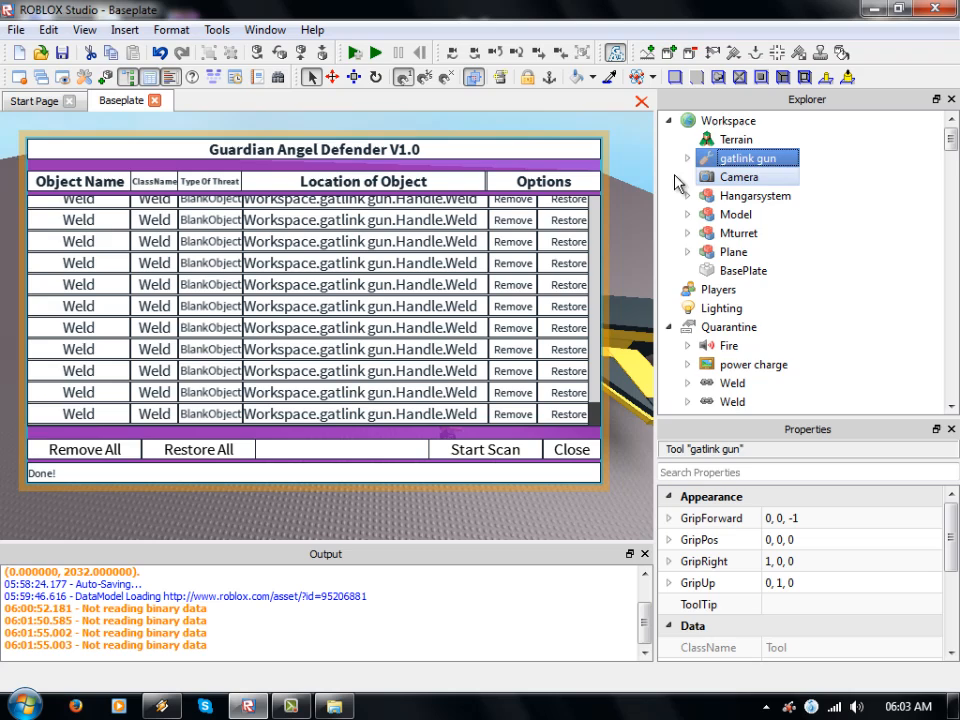
left_click(687, 158)
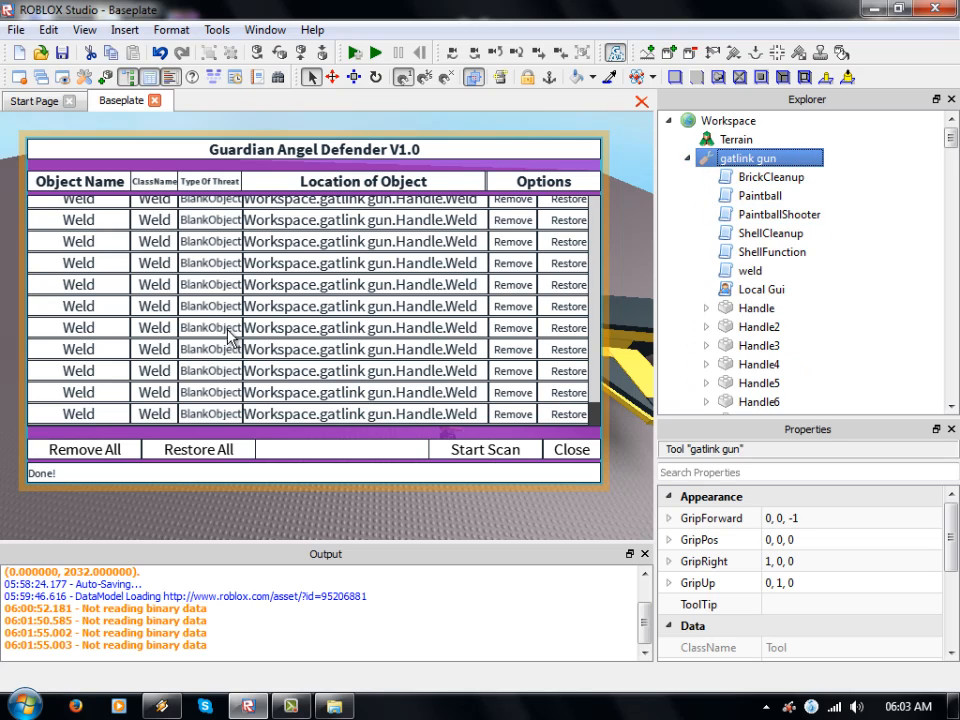
left_click(756, 307)
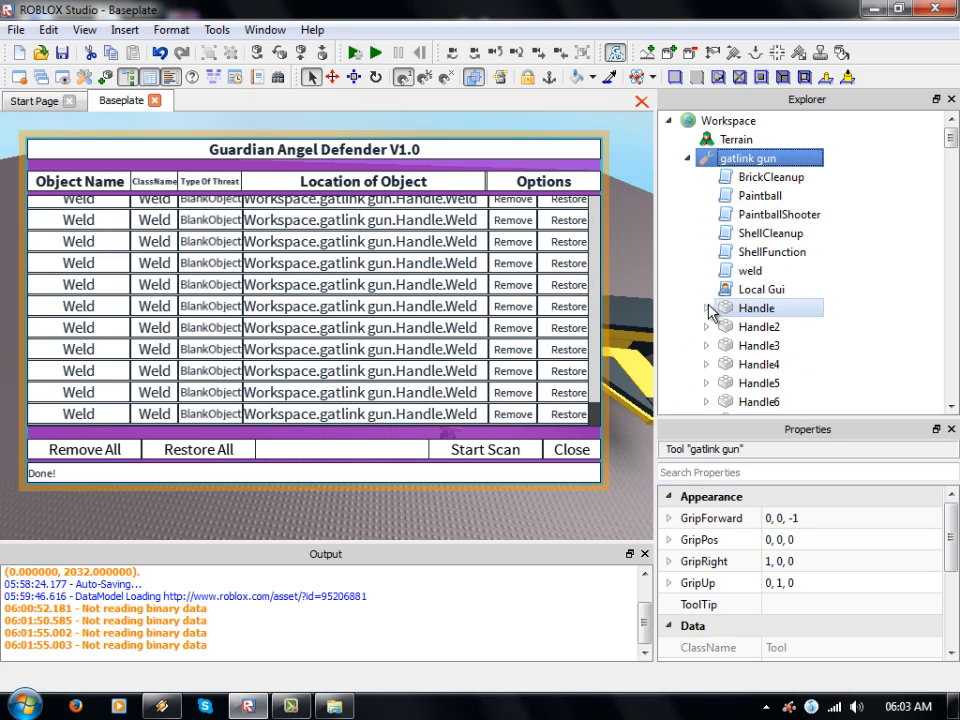
left_click(706, 308)
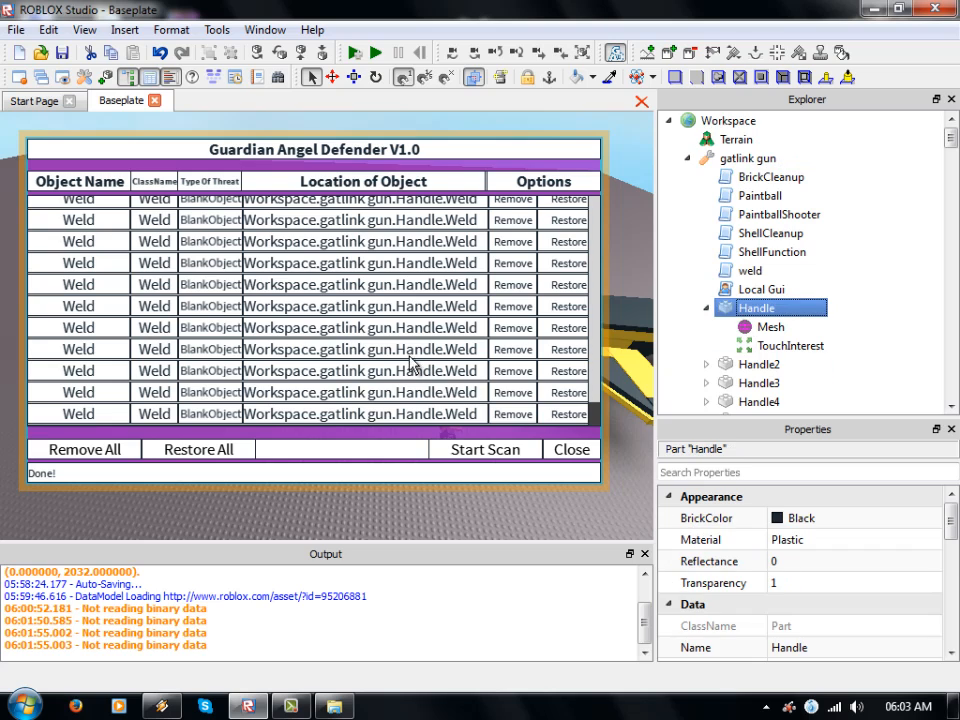
mouse_move(553, 360)
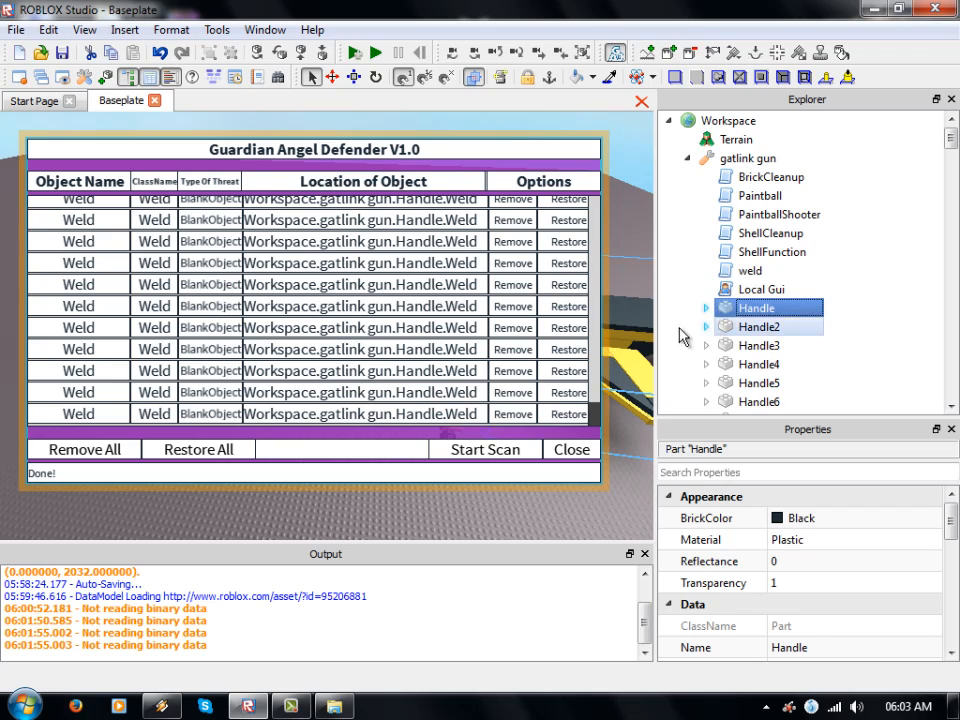
left_click(706, 327)
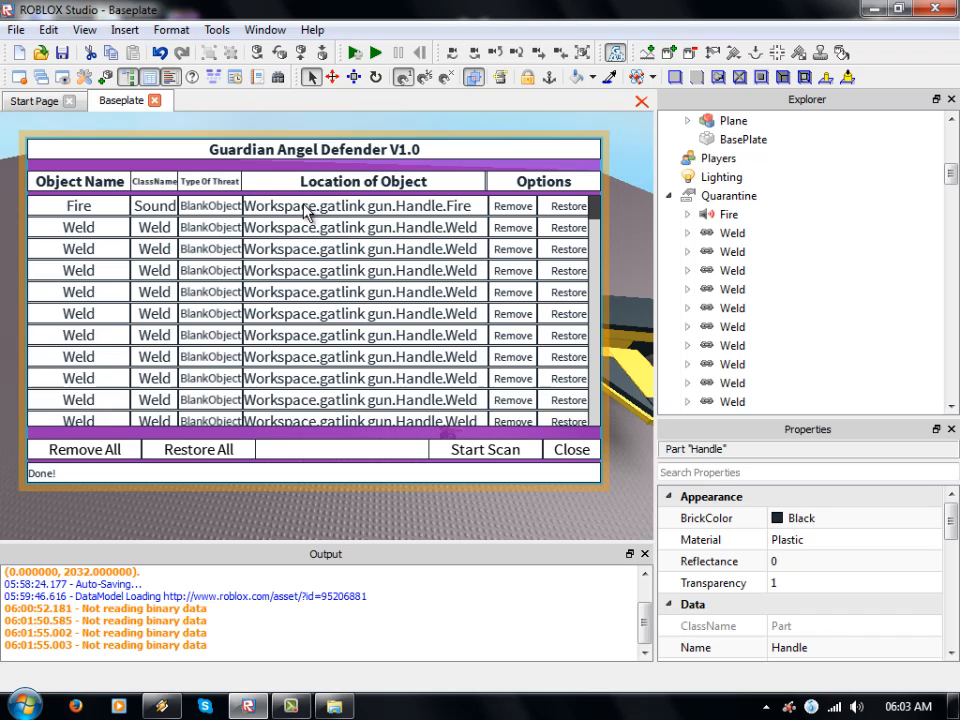
Step: Expand and collapse the quarantined Fire entry, then Remove the Fire sound permanently
left_click(732, 214)
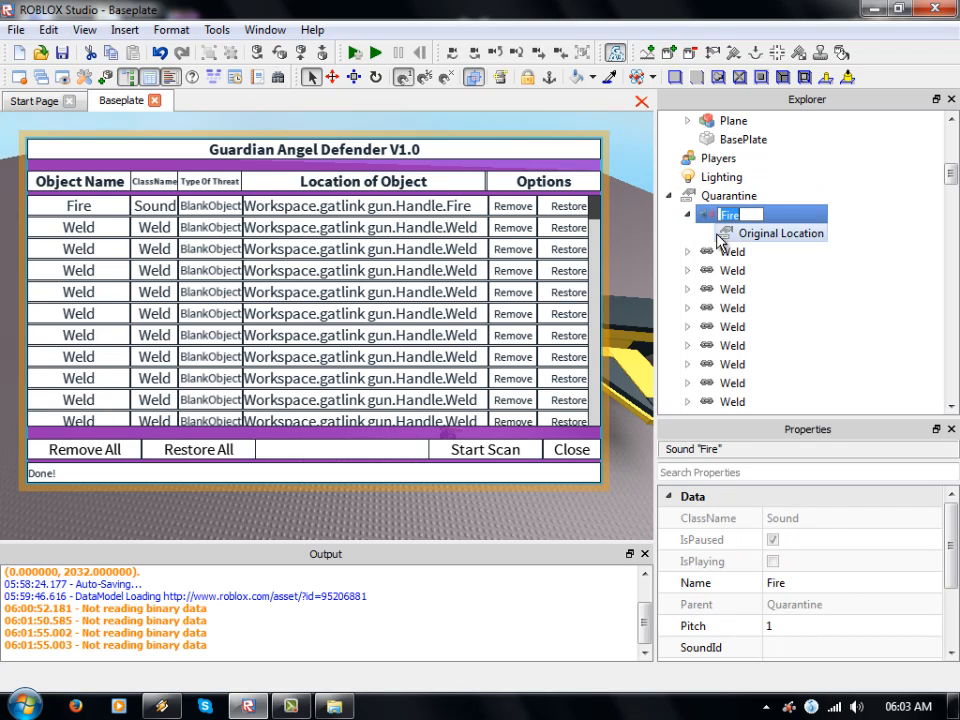
left_click(783, 233)
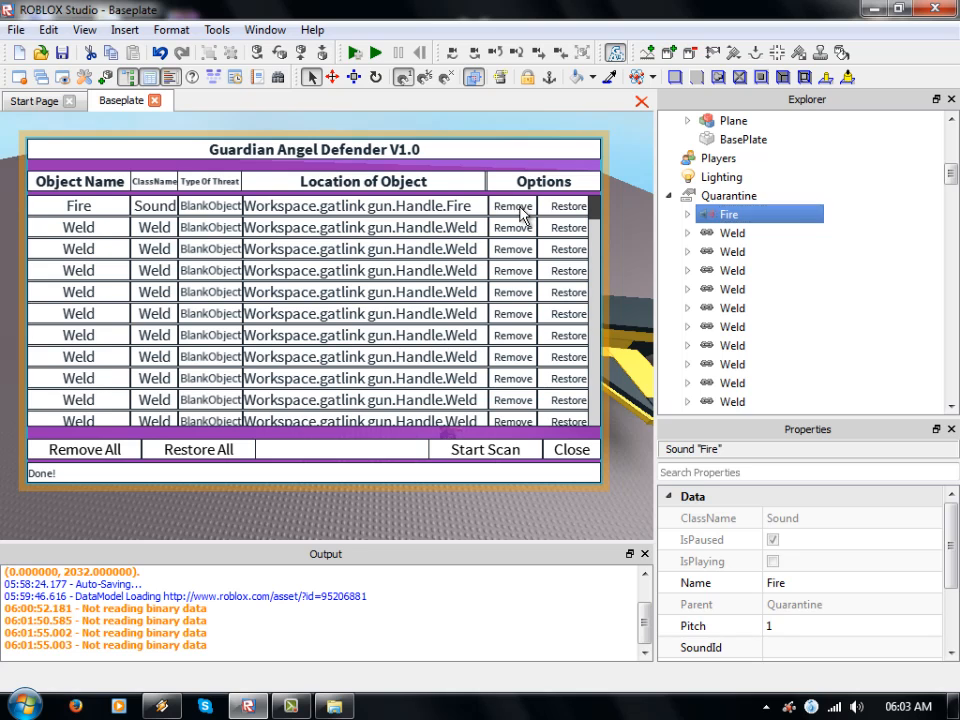
left_click(512, 205)
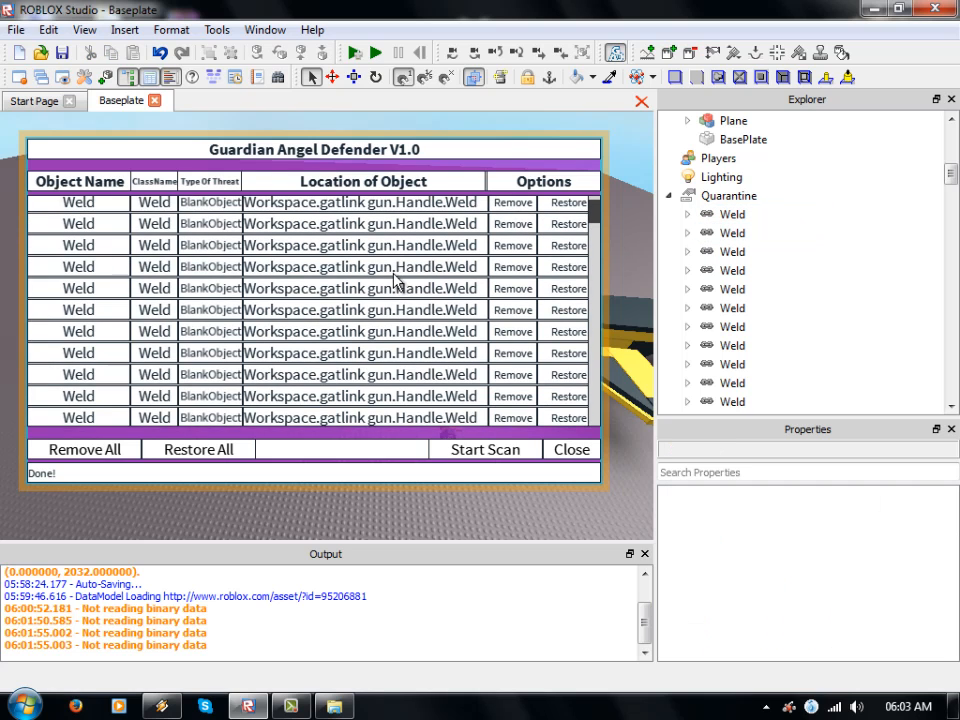
scroll("down", 3)
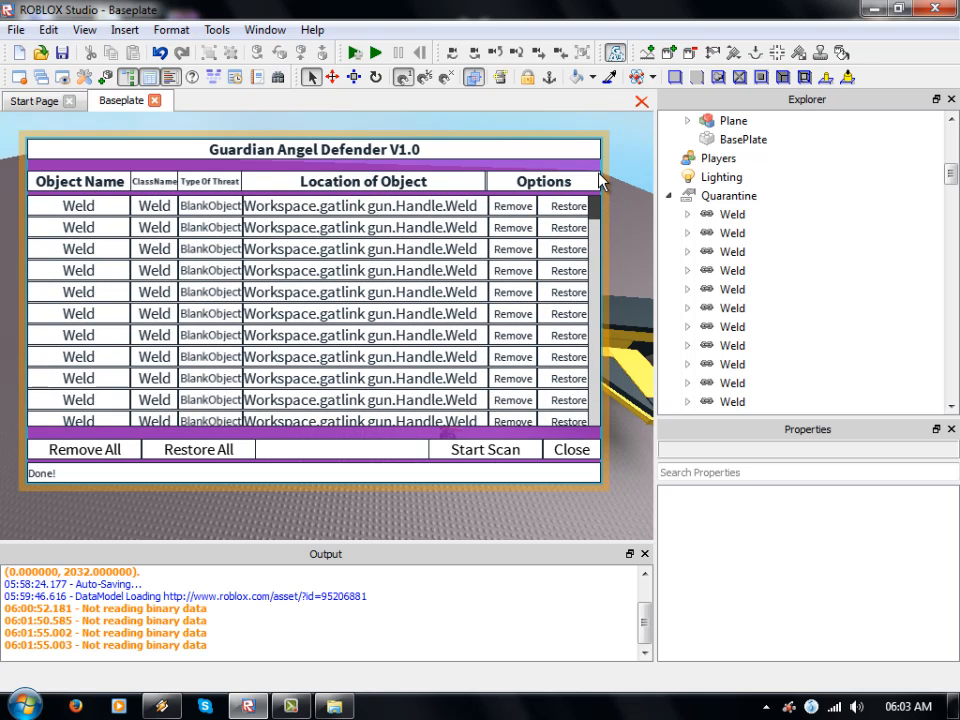
mouse_move(325, 448)
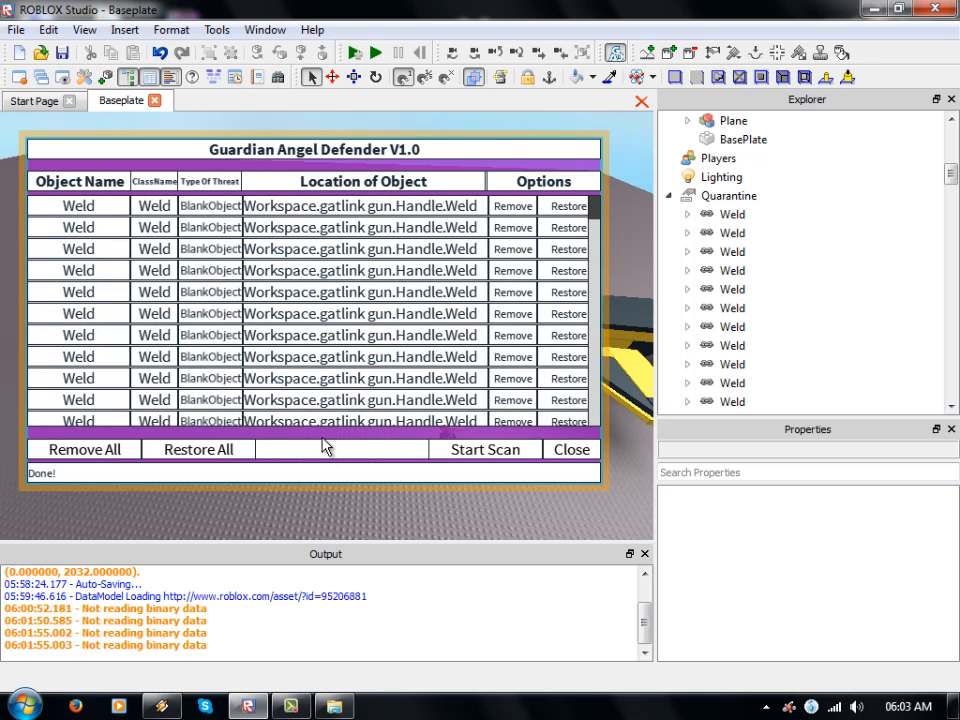
mouse_move(585, 472)
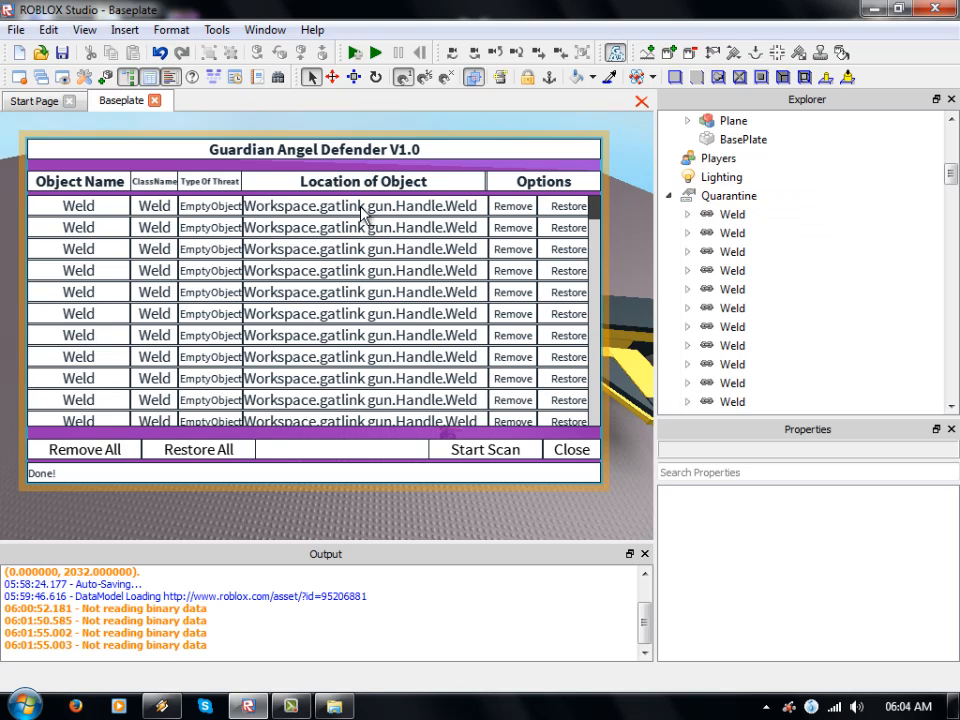
mouse_move(340, 217)
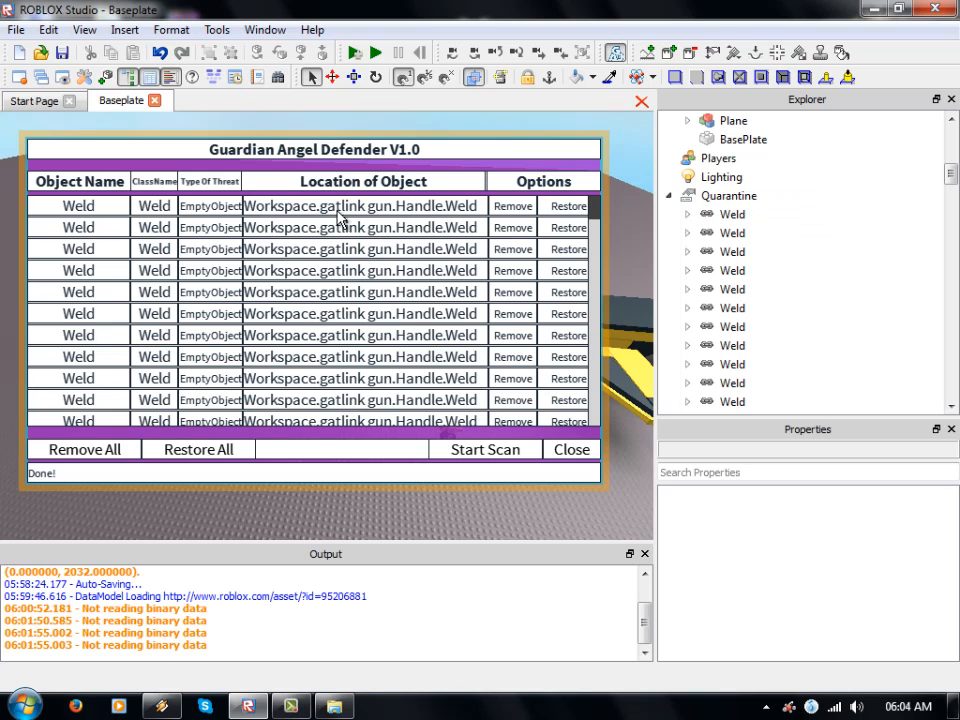
Step: Select Quarantine and the gun's Handle, then Restore All, which logs a line-164 error
left_click(729, 195)
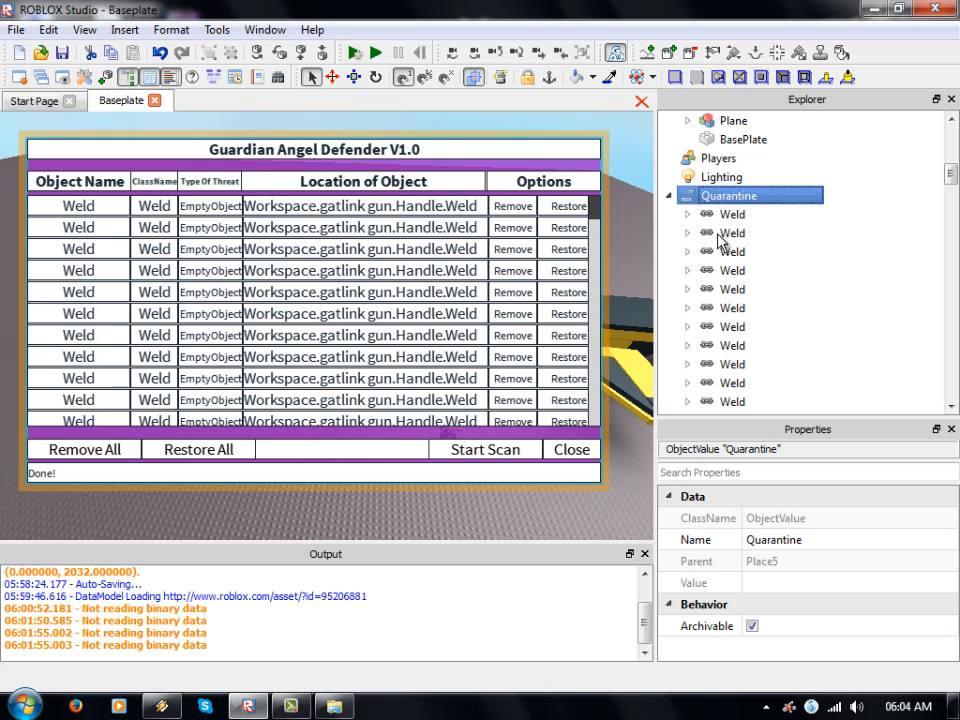
scroll("down", 3)
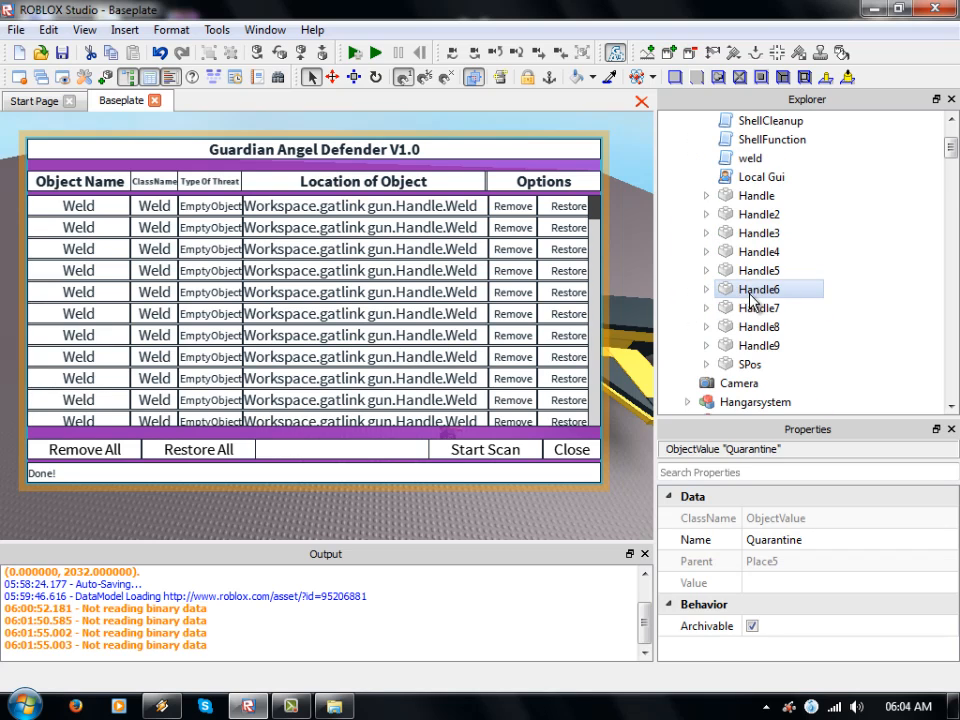
left_click(757, 195)
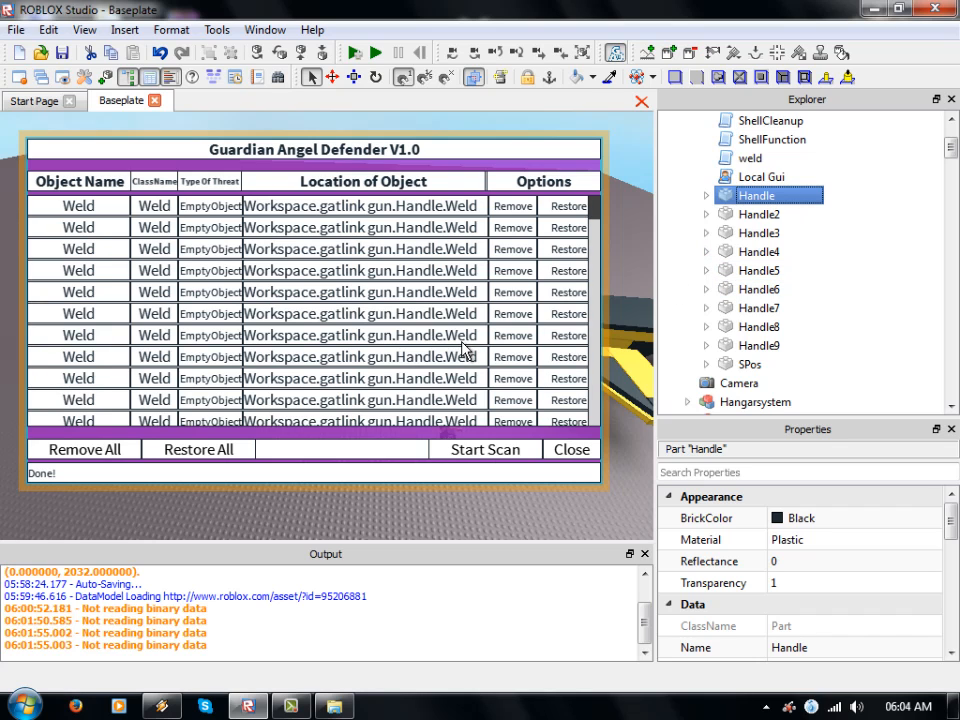
scroll("down", 3)
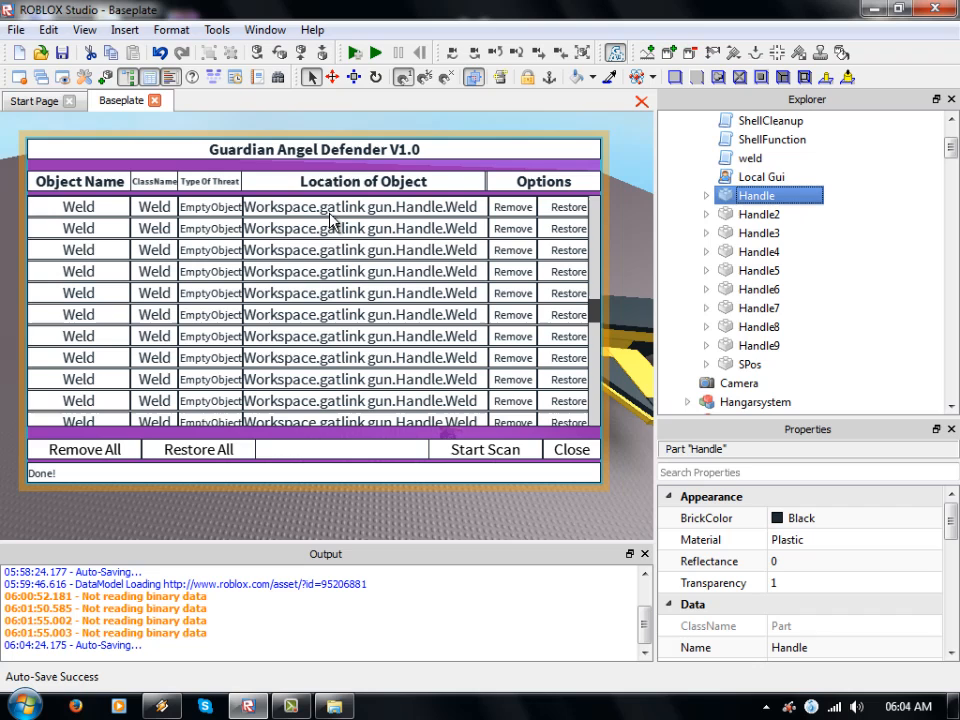
mouse_move(758, 251)
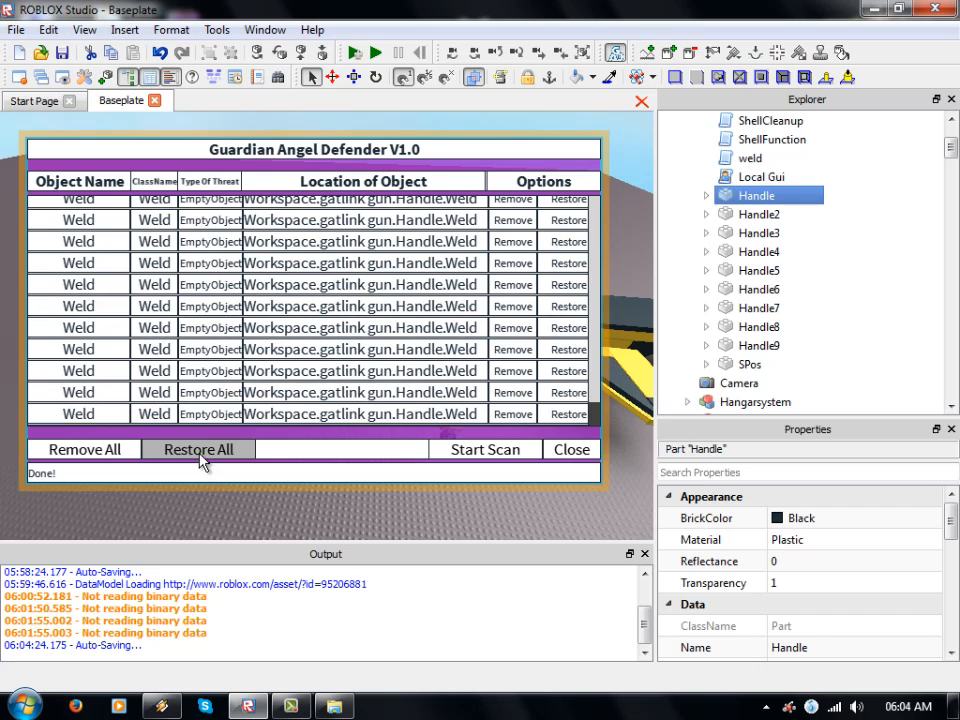
left_click(198, 449)
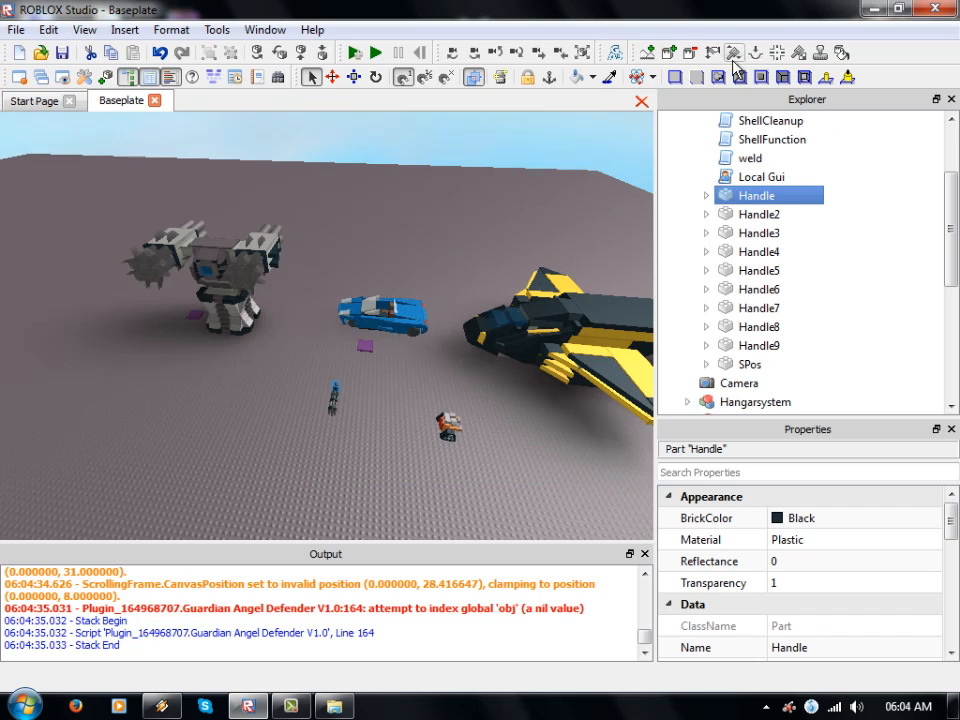
Step: Reopen Guardian Angel Defender from the toolbar so a new scan begins
left_click(733, 53)
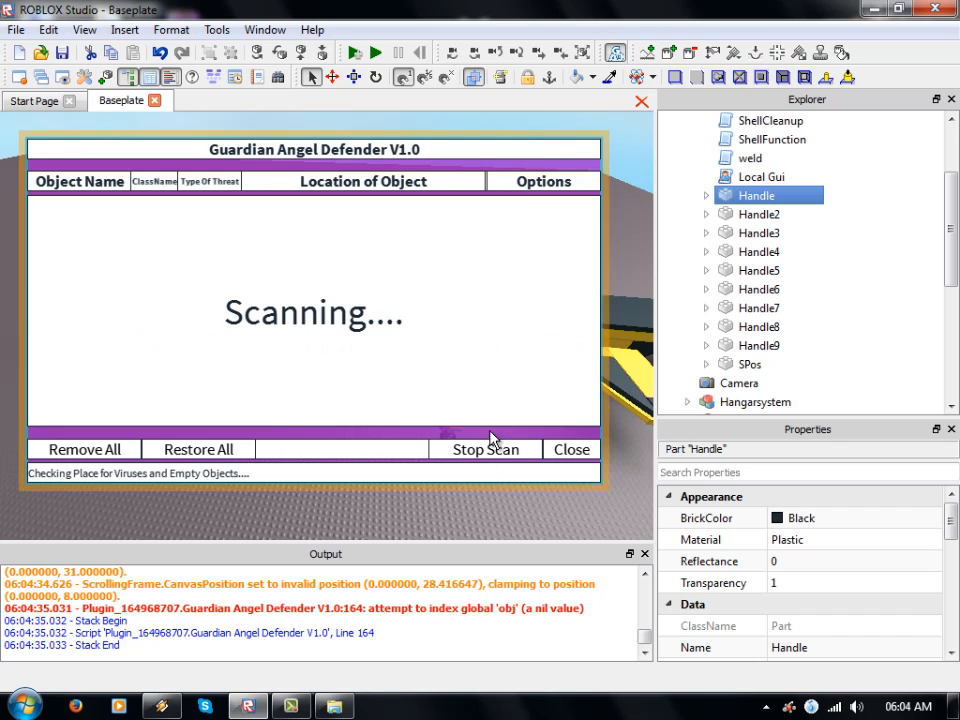
mouse_move(518, 338)
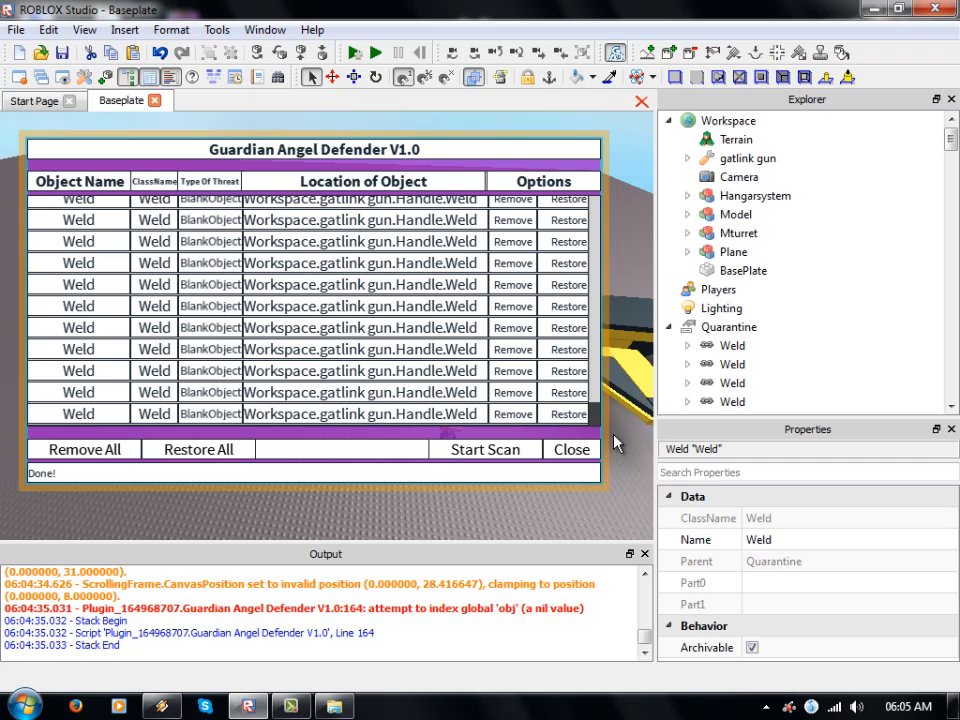
mouse_move(240, 362)
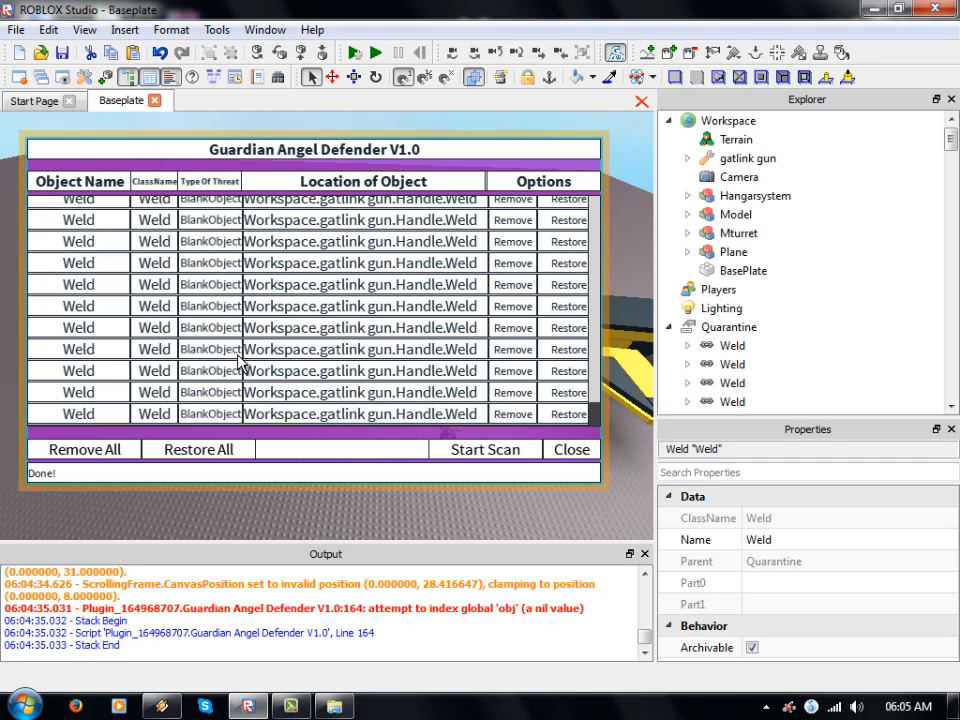
mouse_move(305, 280)
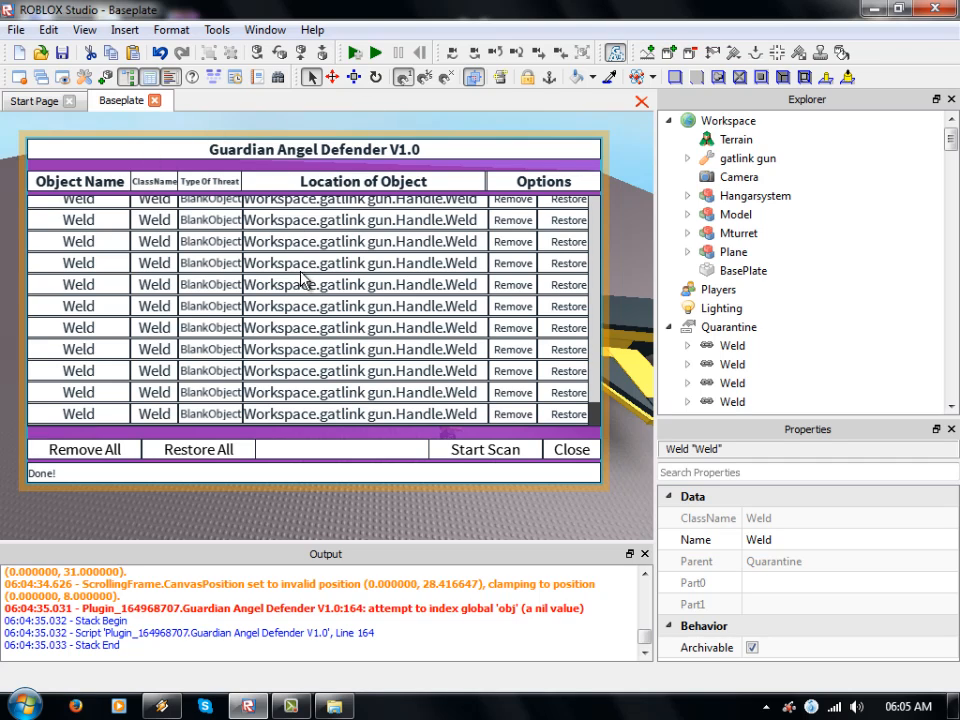
Step: Remove all quarantined Welds and launch a fresh rescan of the place's 944 objects
left_click(748, 158)
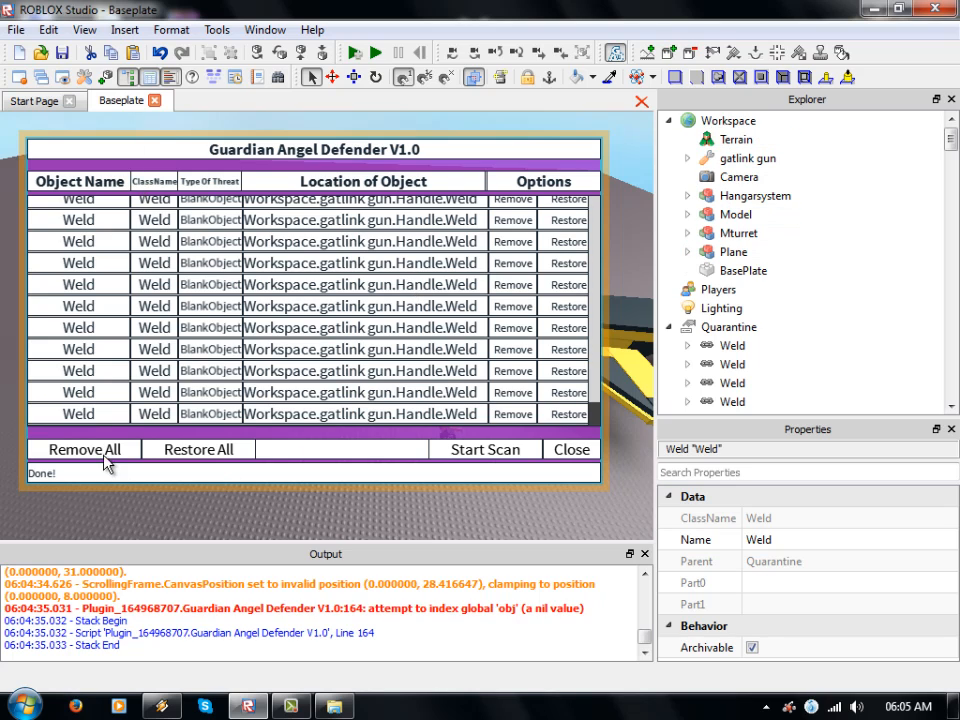
left_click(83, 449)
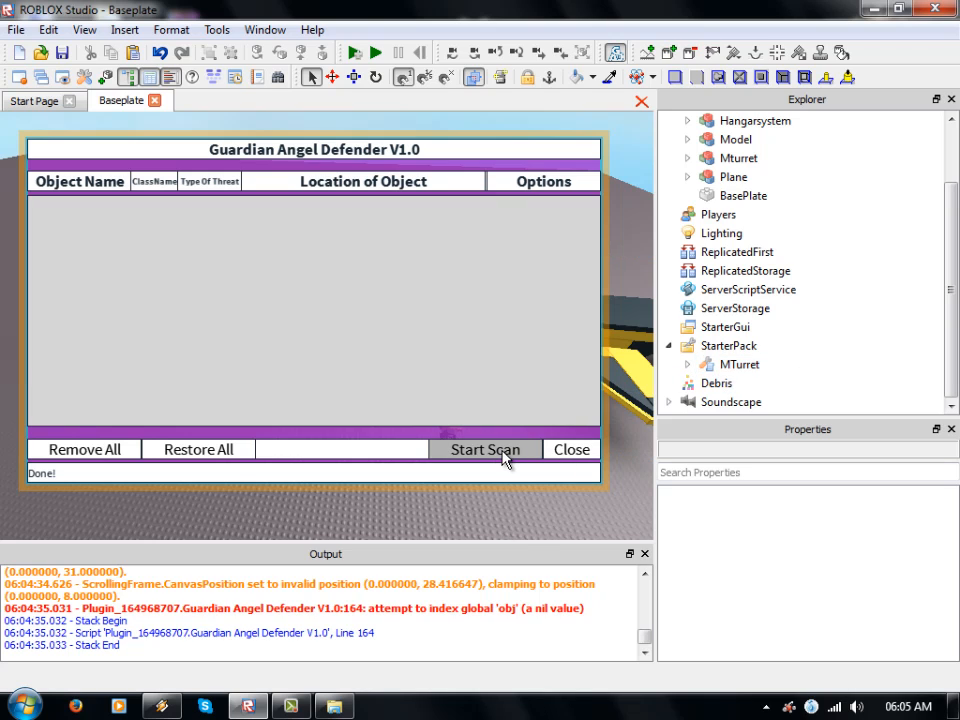
left_click(486, 449)
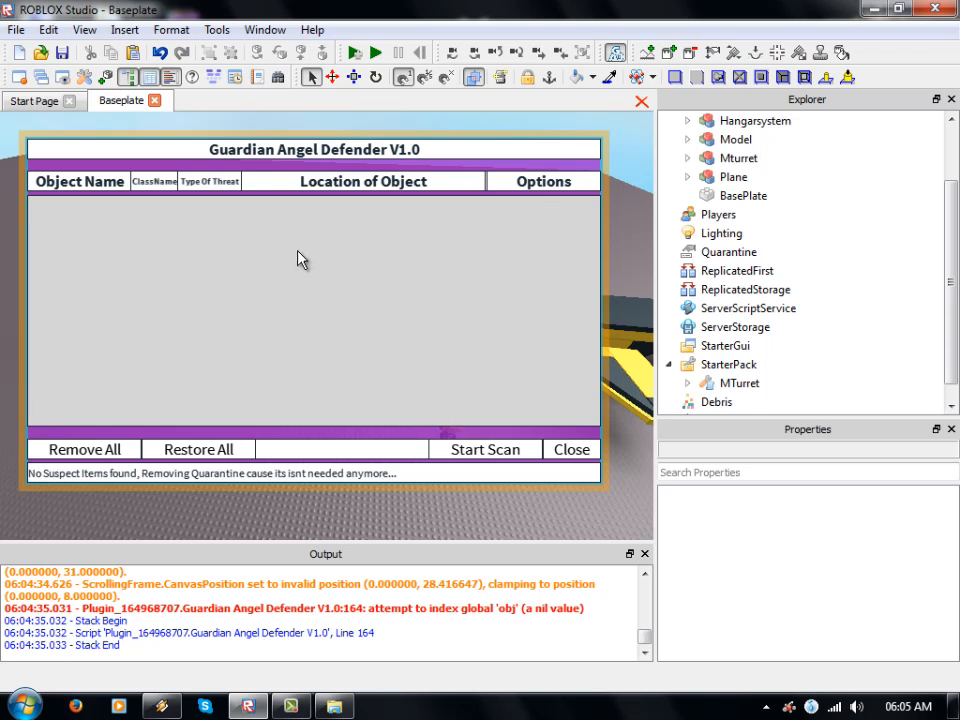
left_click(485, 449)
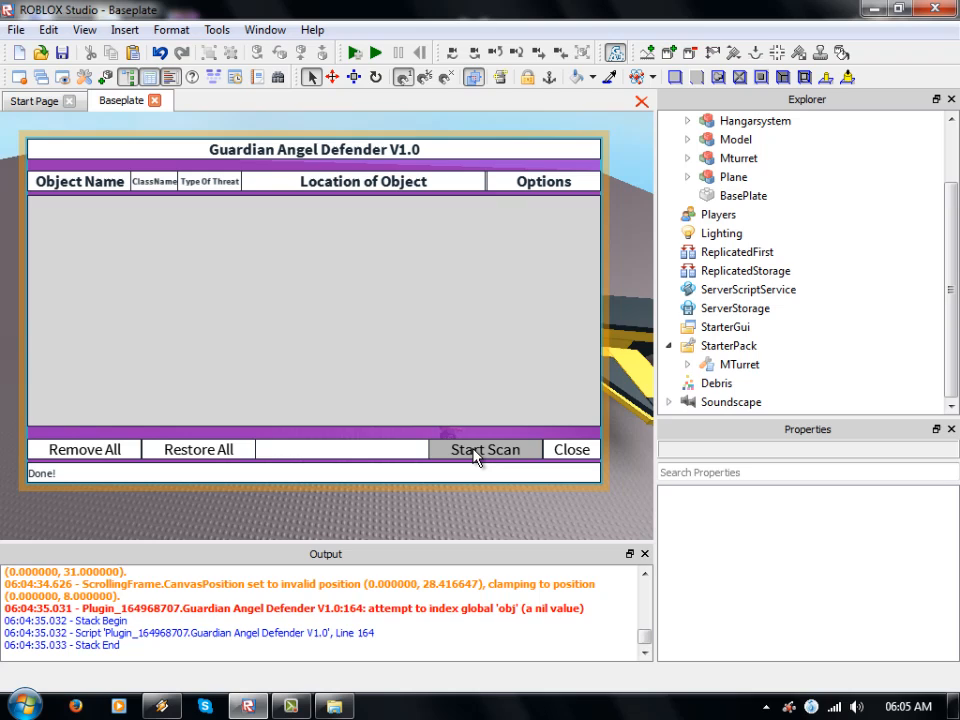
left_click(485, 449)
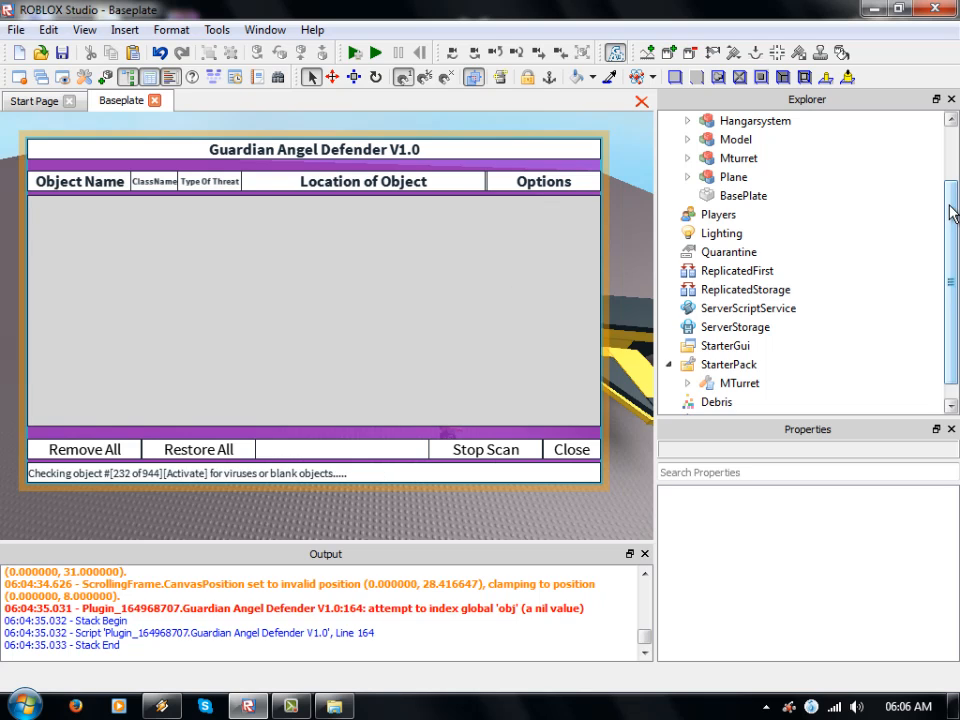
Step: Check the Handle part's Weld as the scan finishes clean, then select Terrain and collapse gatlink gun
scroll("down", 3)
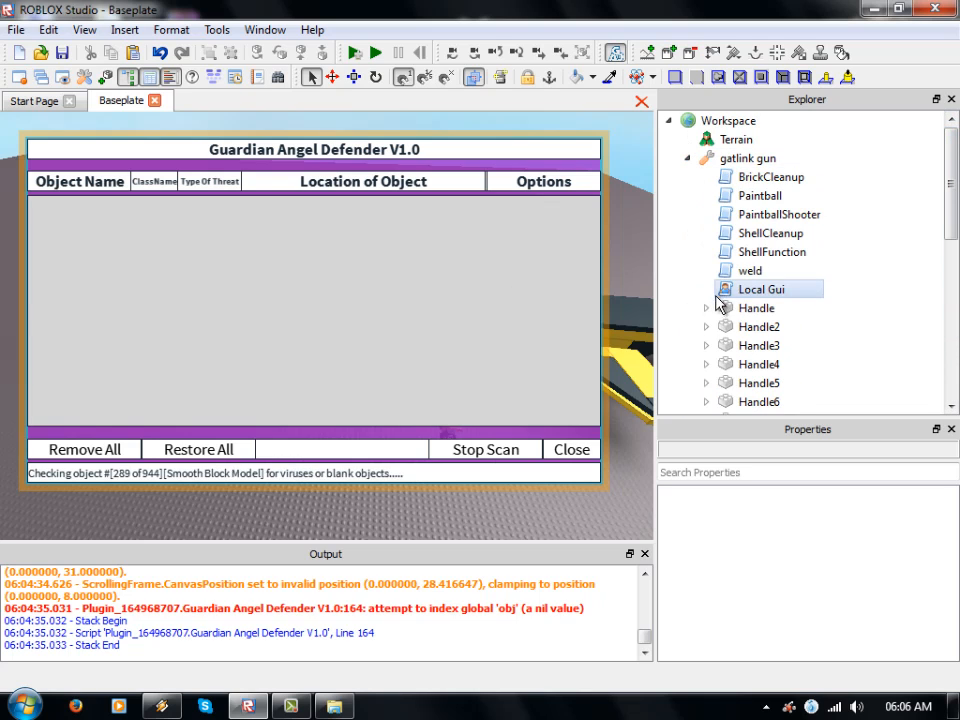
left_click(706, 308)
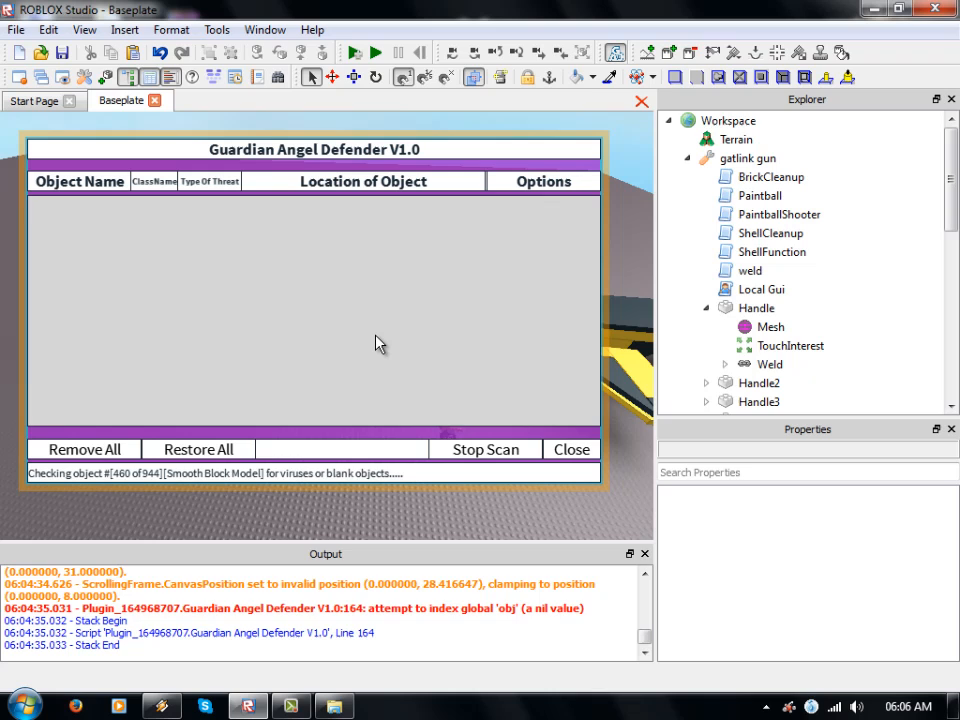
mouse_move(387, 345)
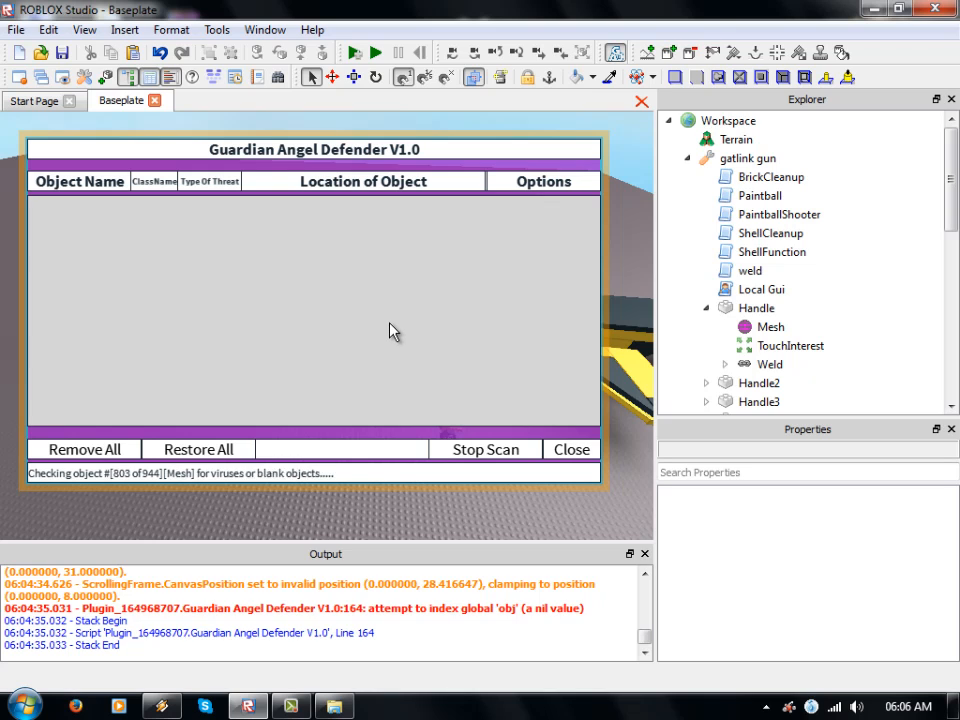
mouse_move(125, 485)
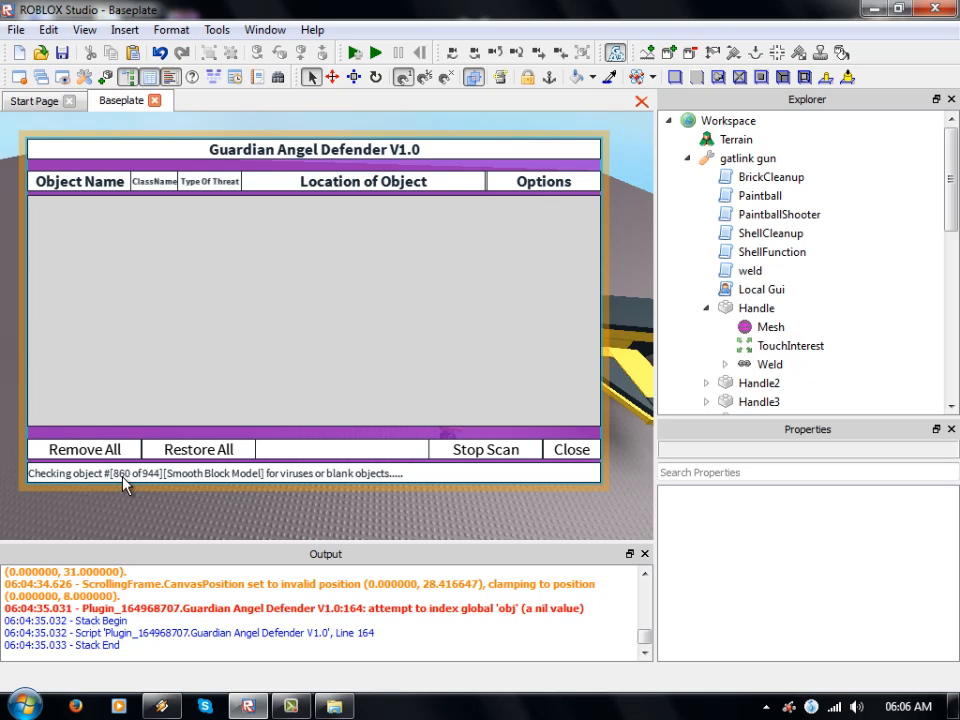
left_click(771, 363)
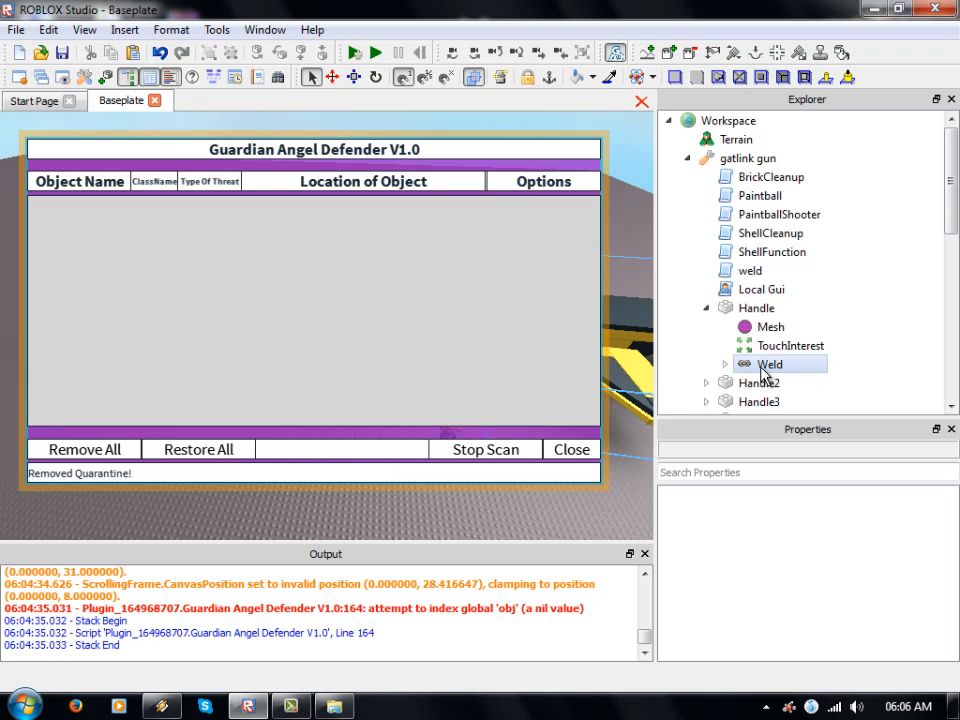
left_click(485, 449)
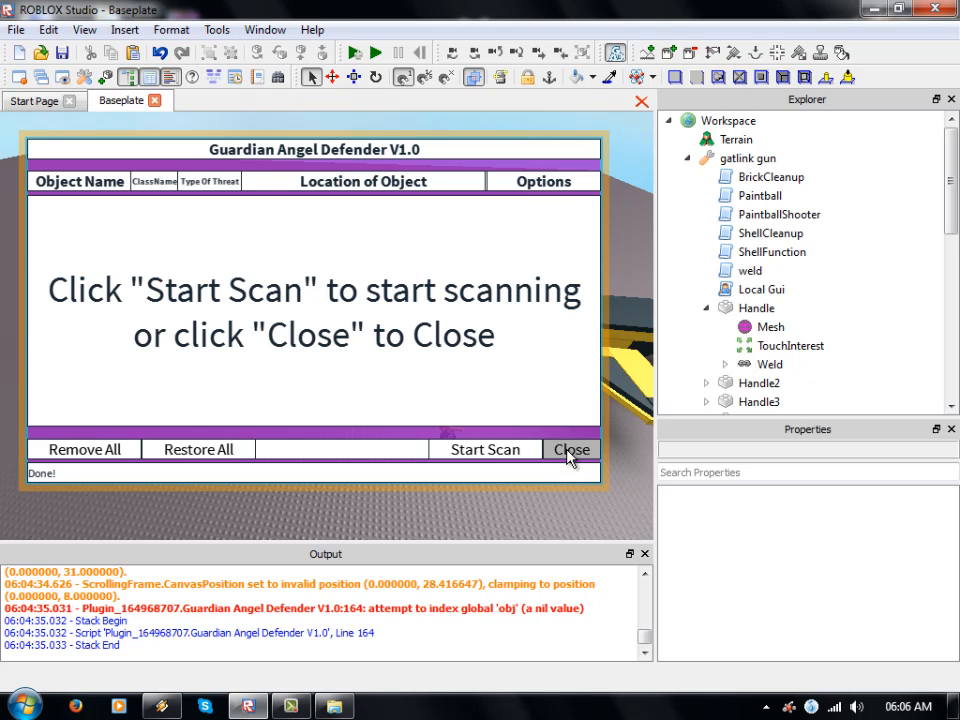
left_click(737, 139)
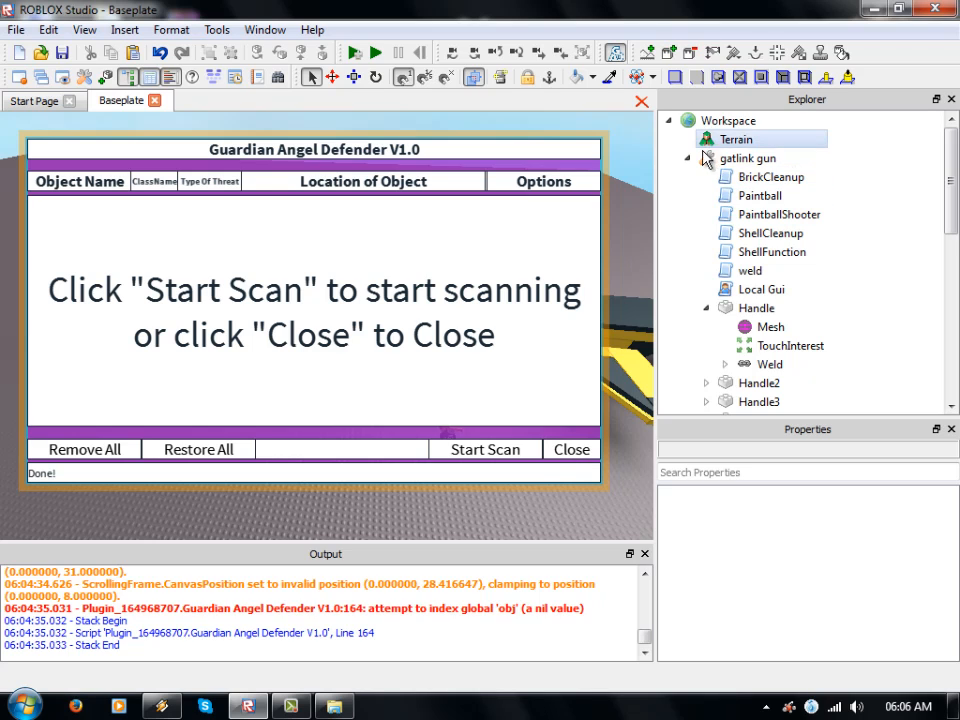
left_click(688, 158)
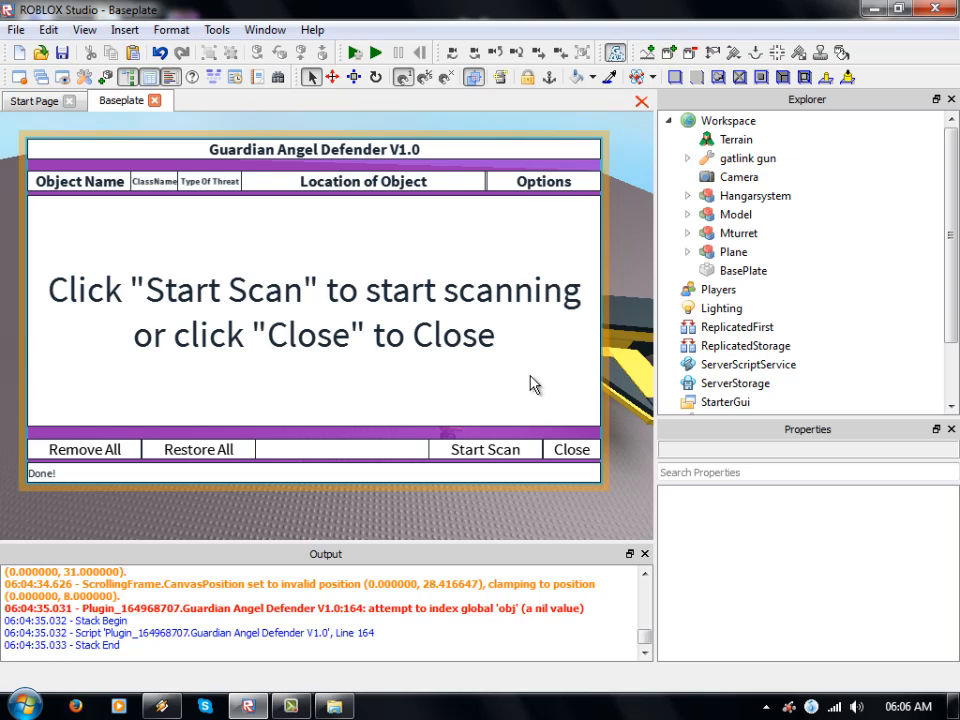
mouse_move(531, 388)
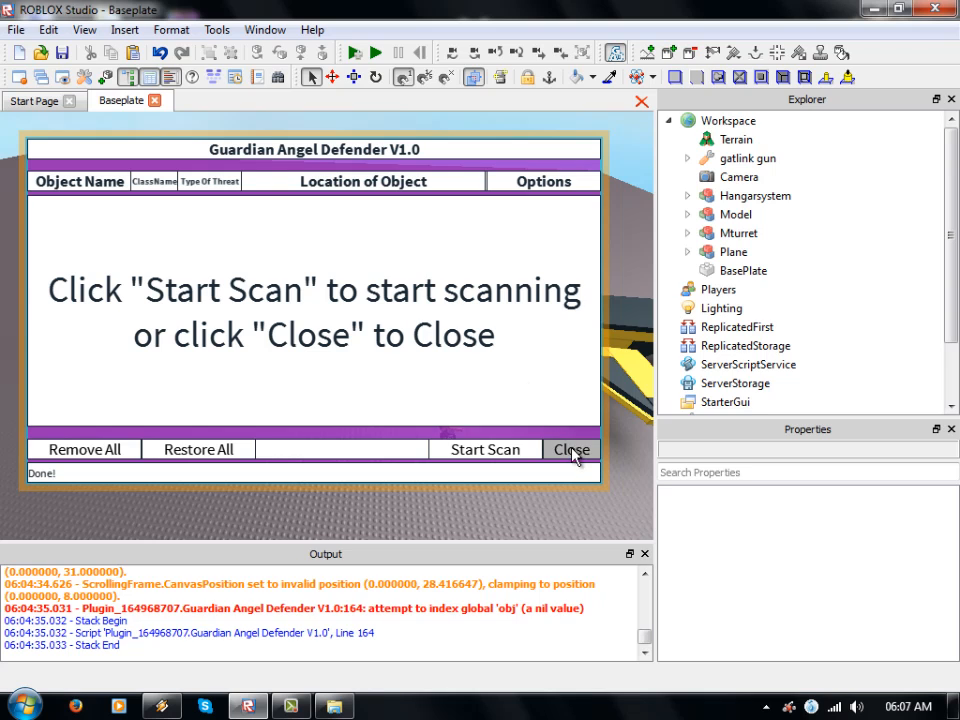
Step: Close the scanner window and scroll the Guardian Angel Defender V1.0 source down to openGui
left_click(572, 449)
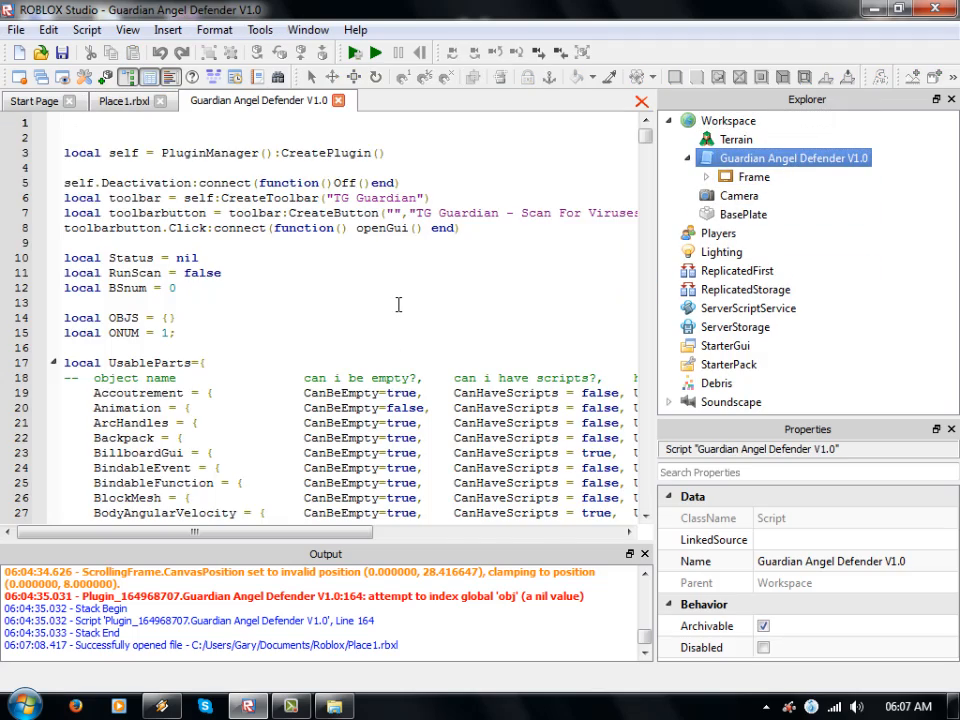
scroll("down", 3)
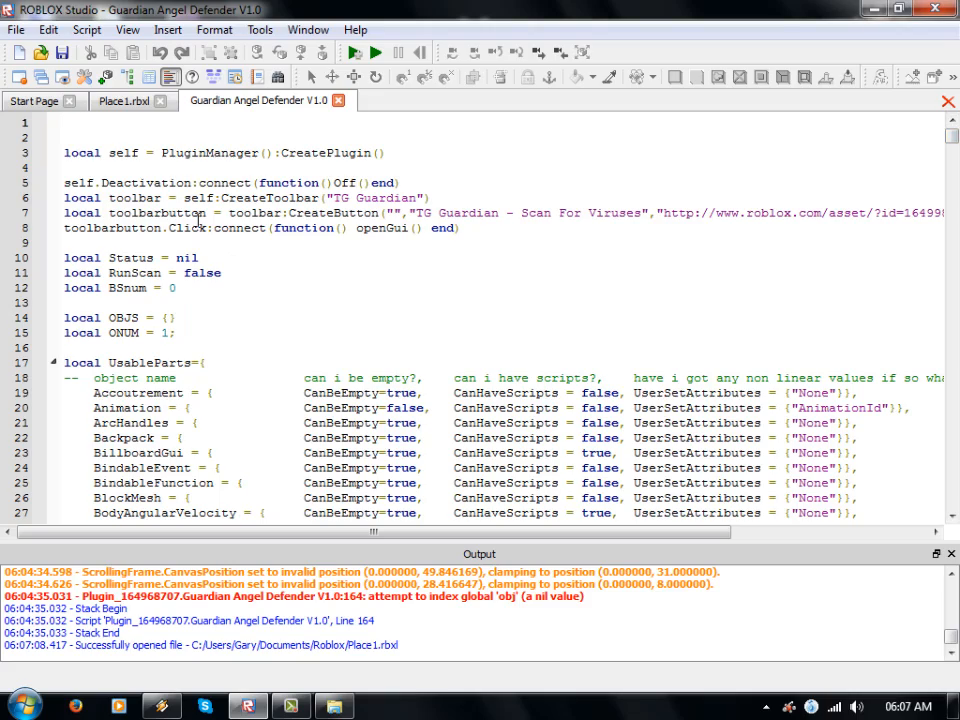
scroll("down", 3)
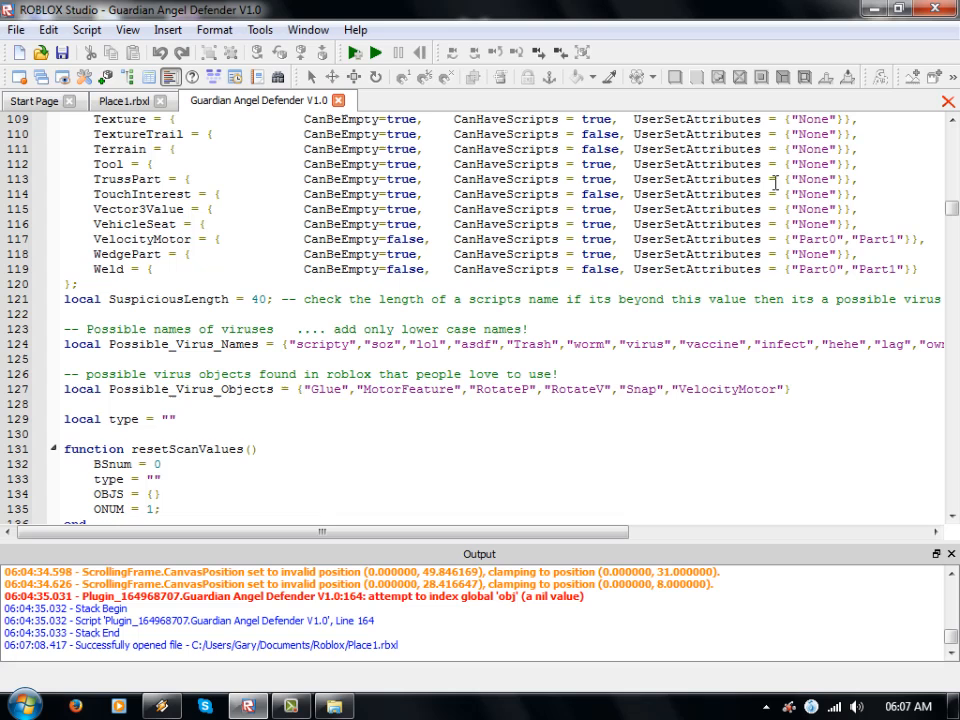
scroll("down", 3)
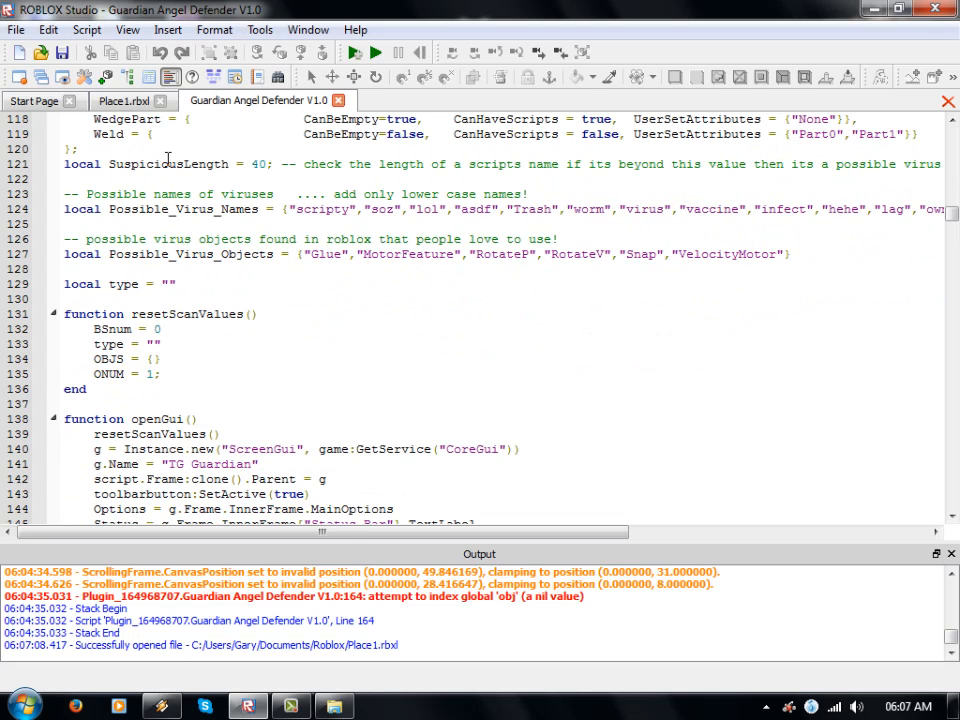
mouse_move(213, 50)
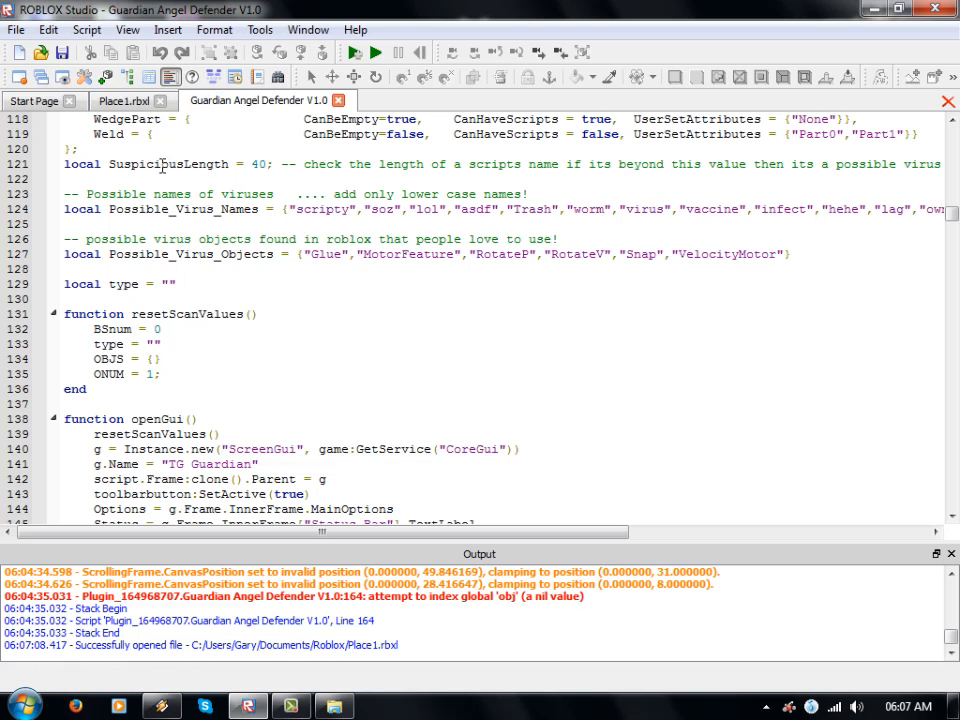
left_click(120, 100)
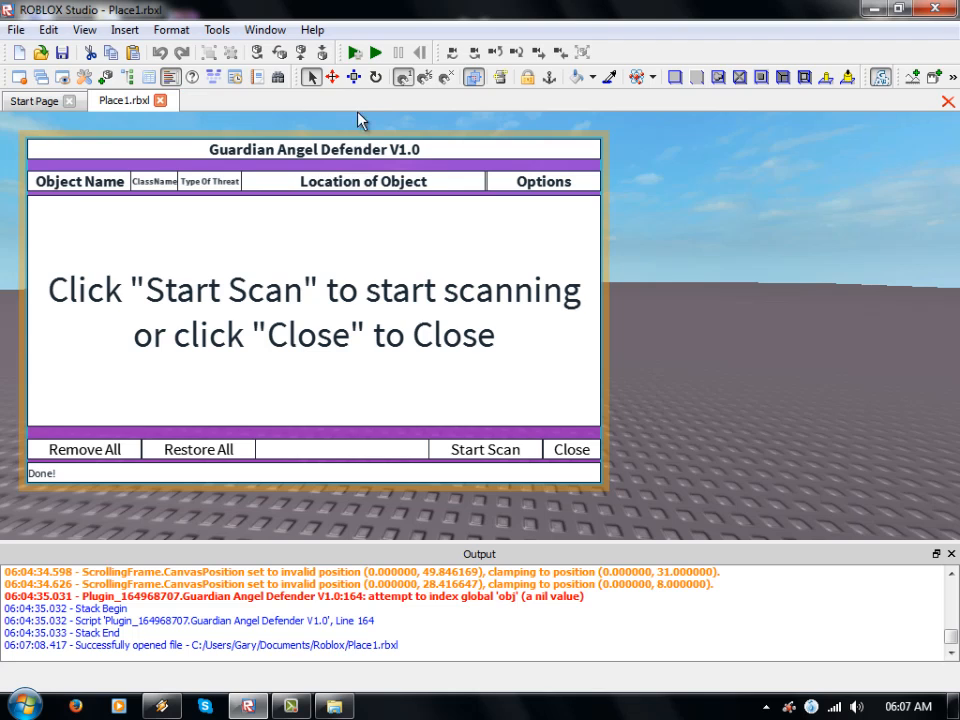
Step: Hide the scanner, show the Explorer panel, and reopen the Guardian Angel Defender script
left_click(571, 449)
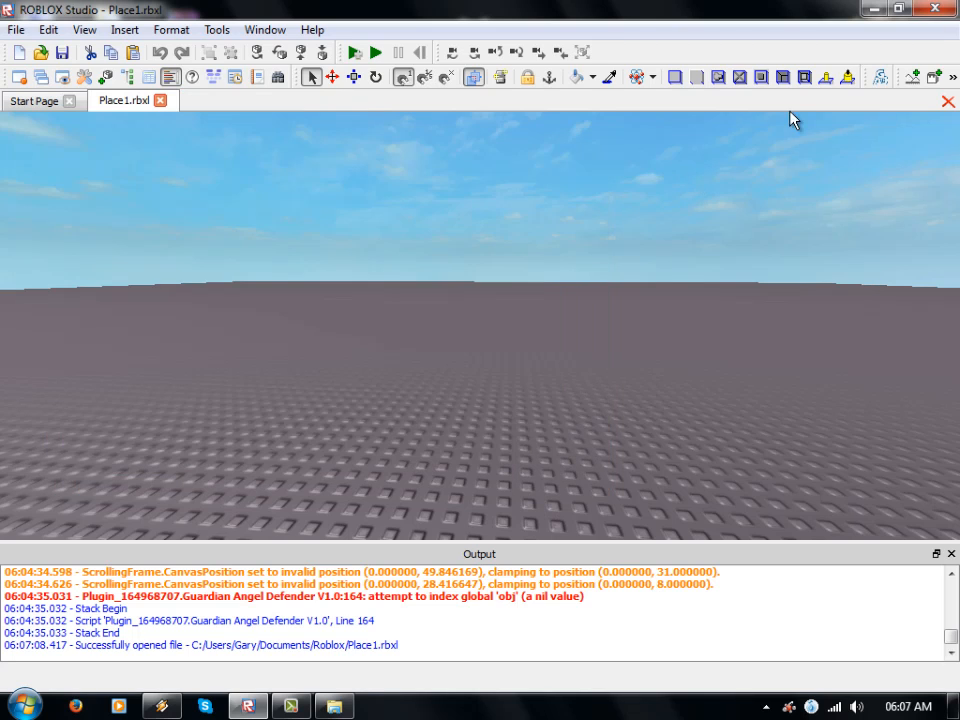
mouse_move(836, 229)
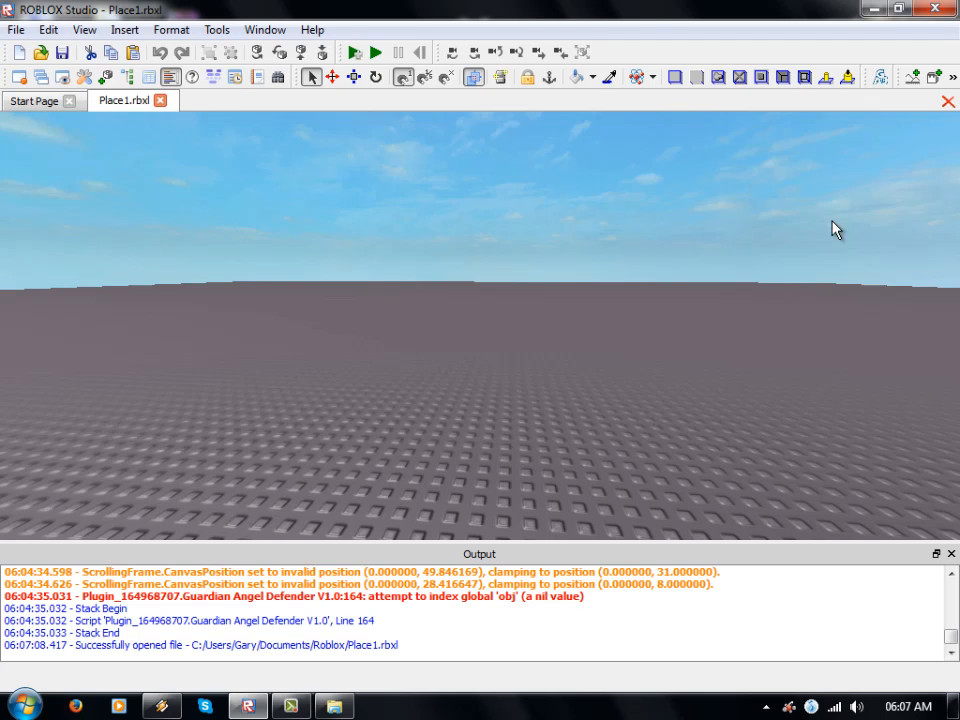
left_click(84, 29)
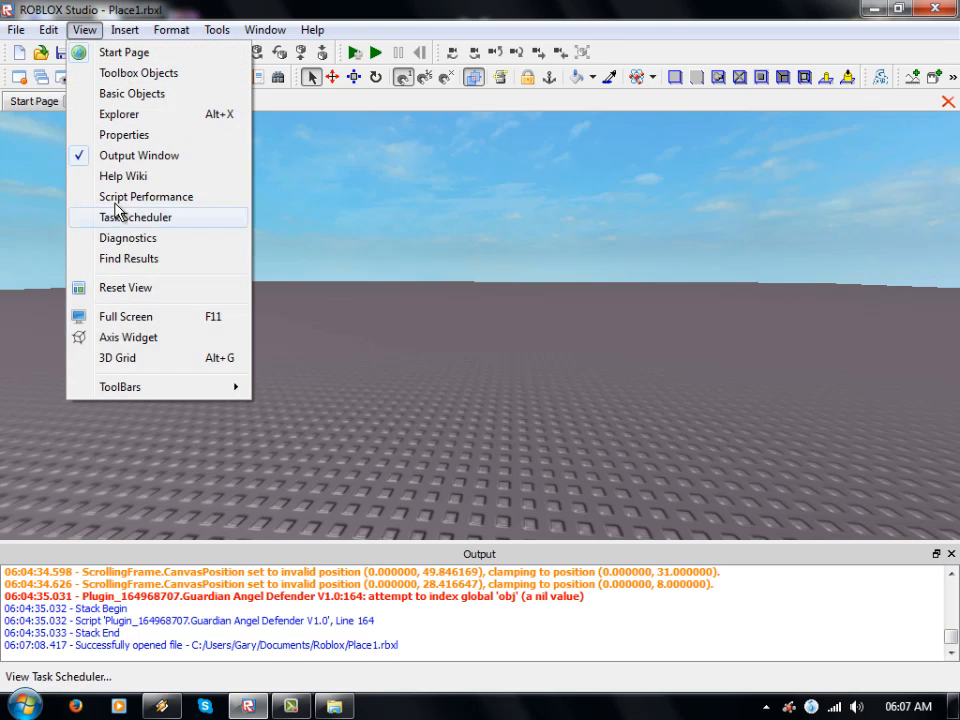
left_click(118, 113)
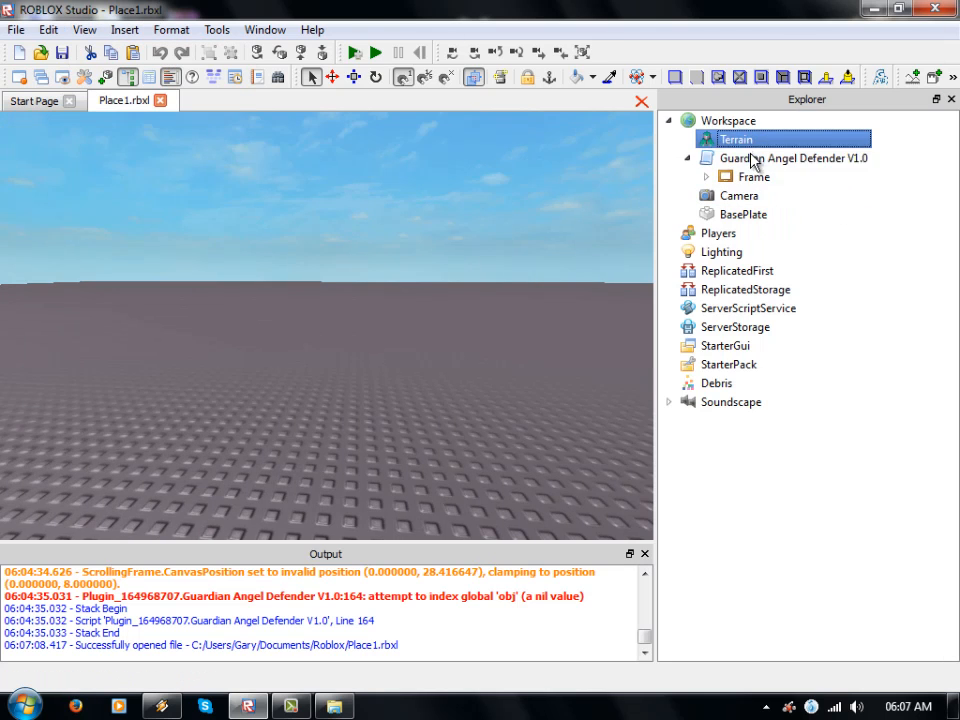
double_click(792, 158)
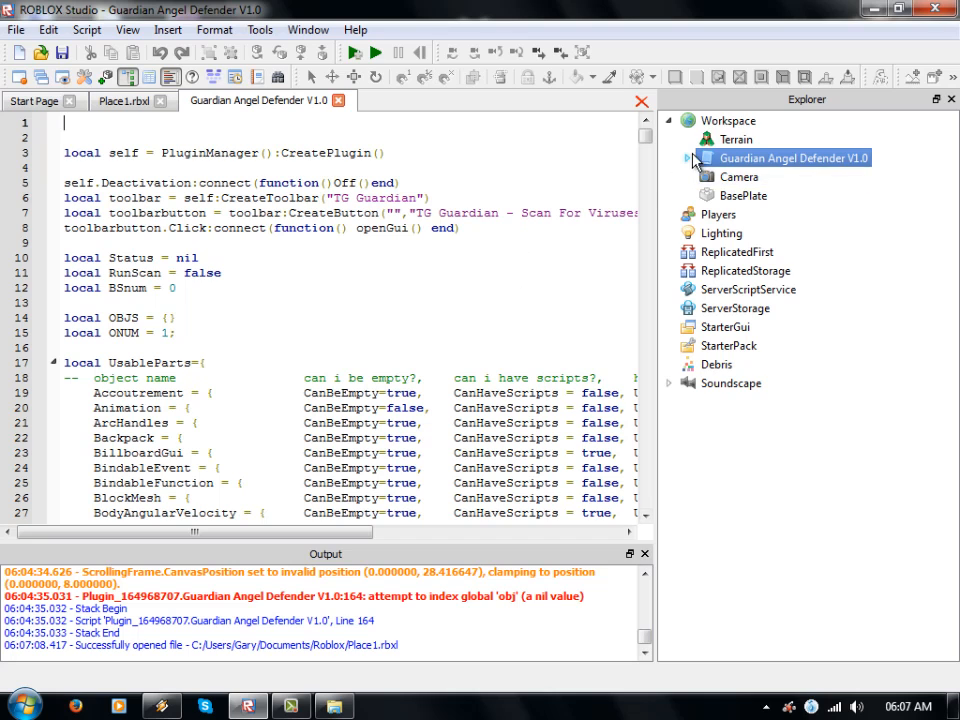
Step: Expand Frame > InnerFrame, MainOptions and MainScrollingWindow, and select the NoResults frame
left_click(692, 158)
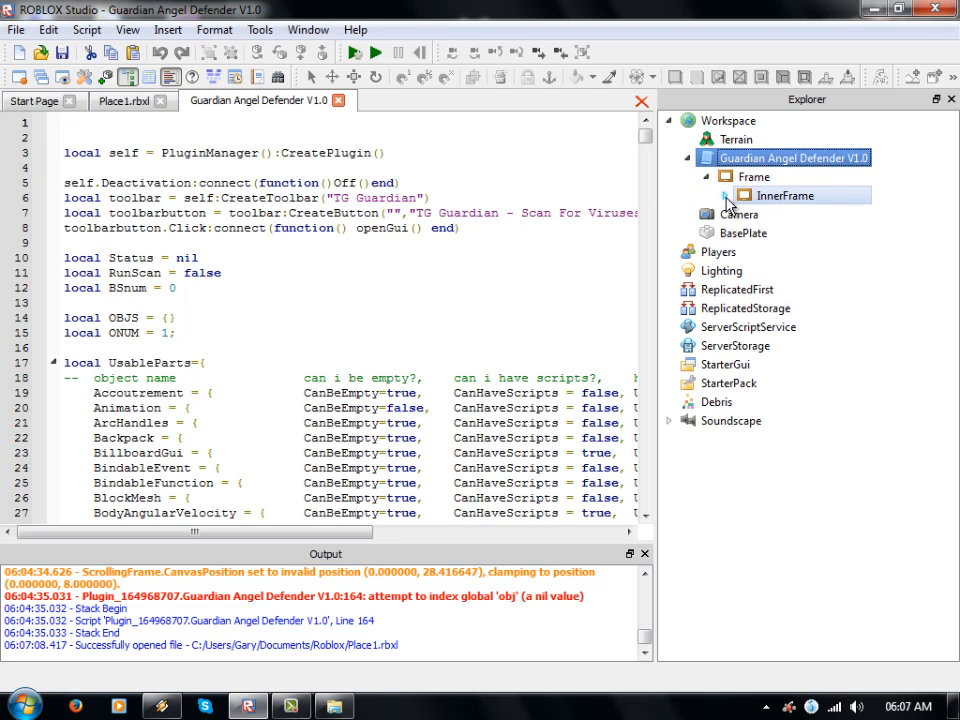
left_click(725, 195)
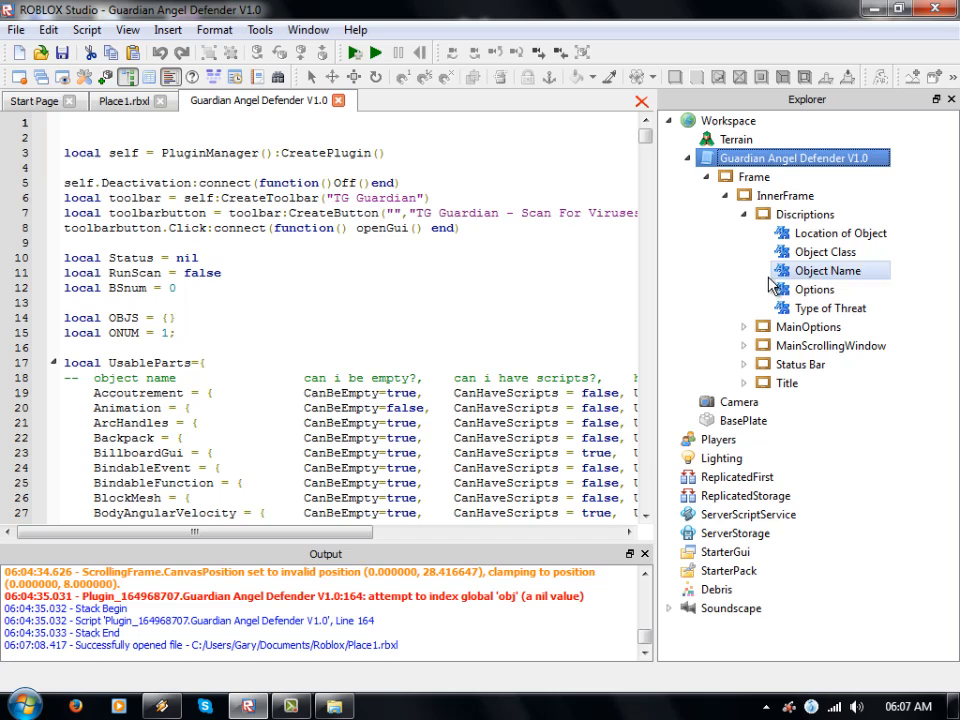
left_click(744, 233)
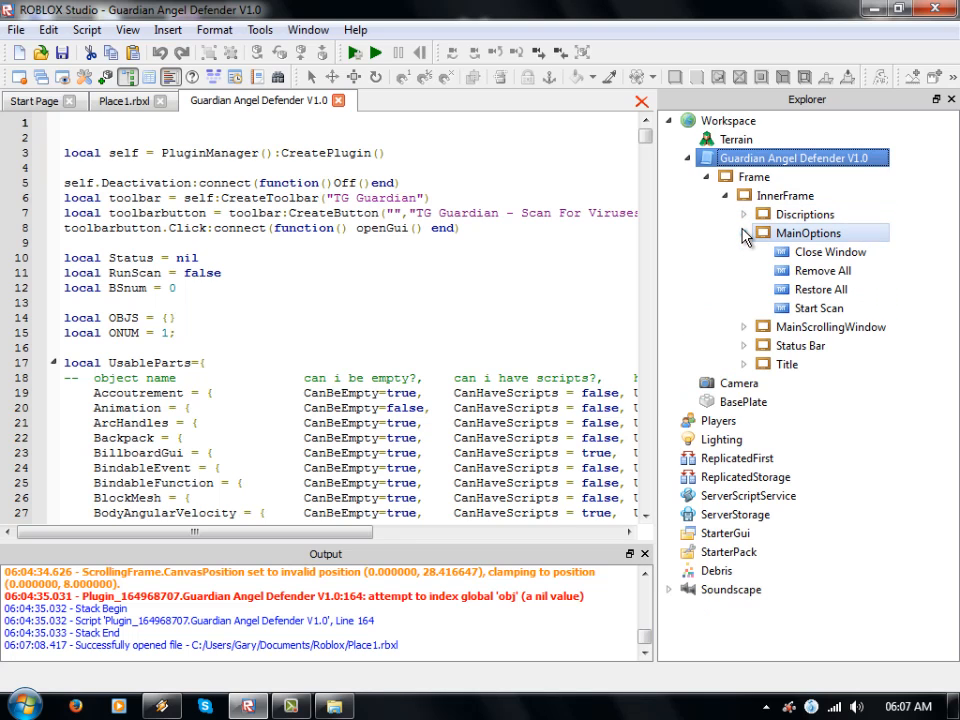
left_click(744, 251)
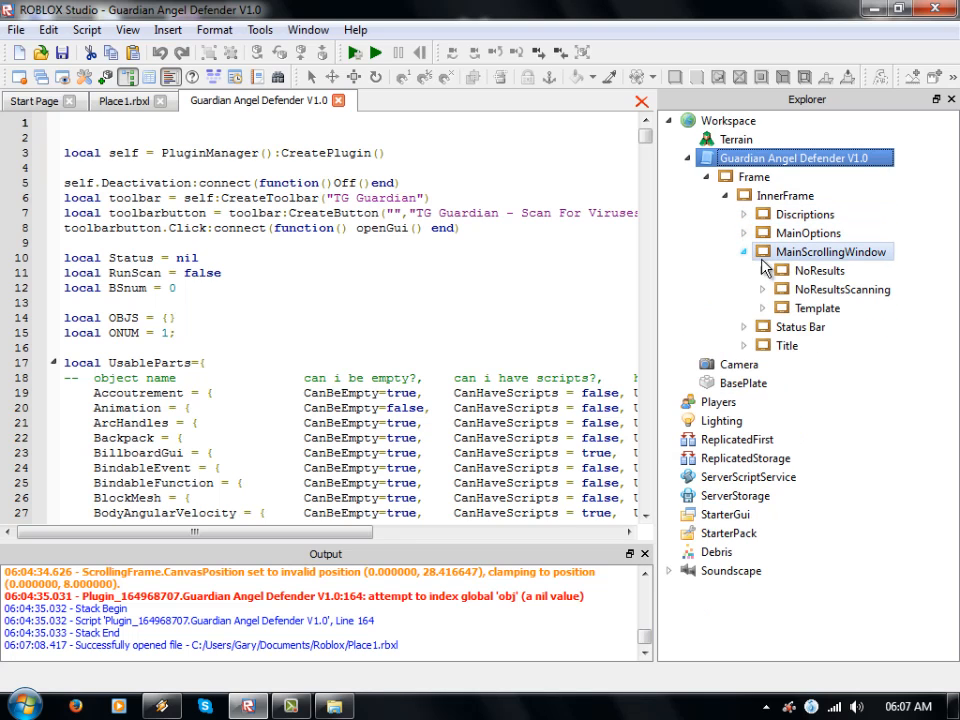
left_click(743, 251)
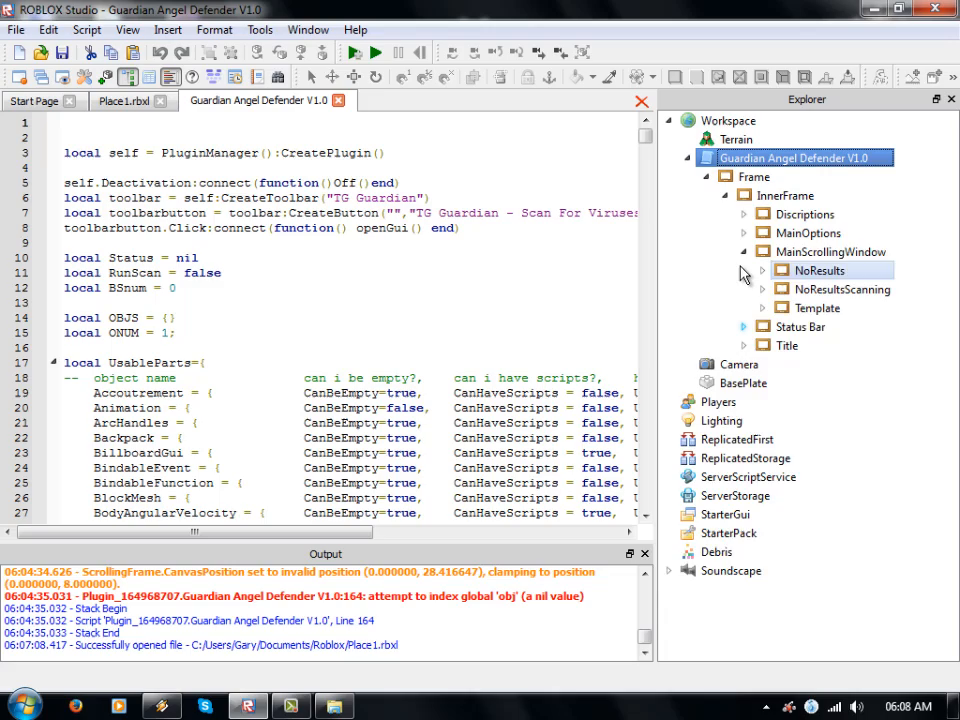
left_click(727, 177)
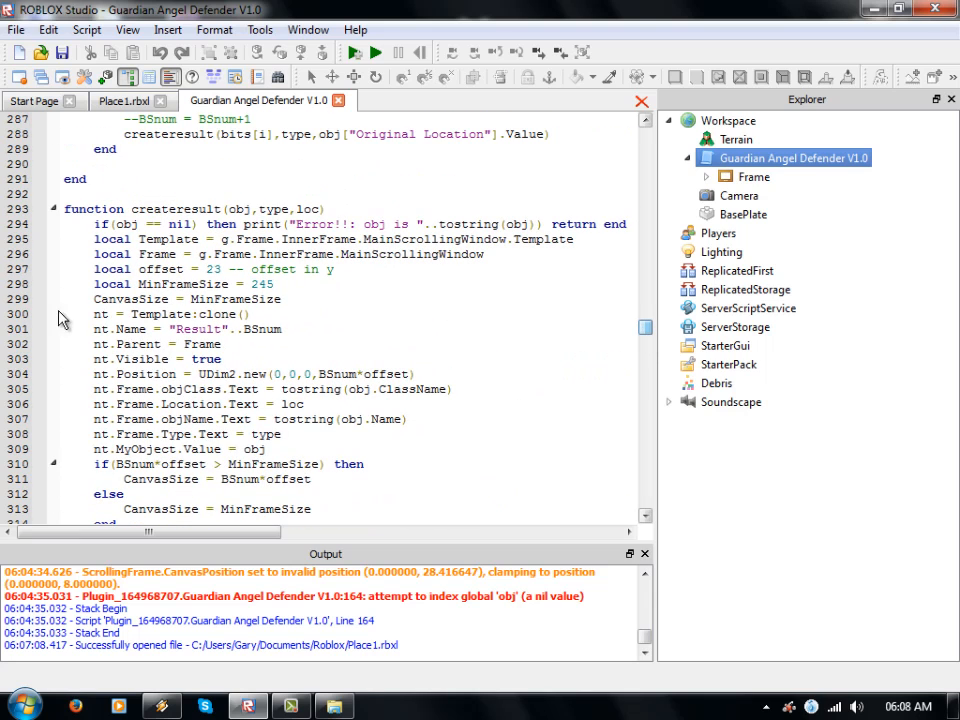
Step: Select createresult and expand Frame > InnerFrame > MainScrollingWindow to select the Template frame
double_click(175, 208)
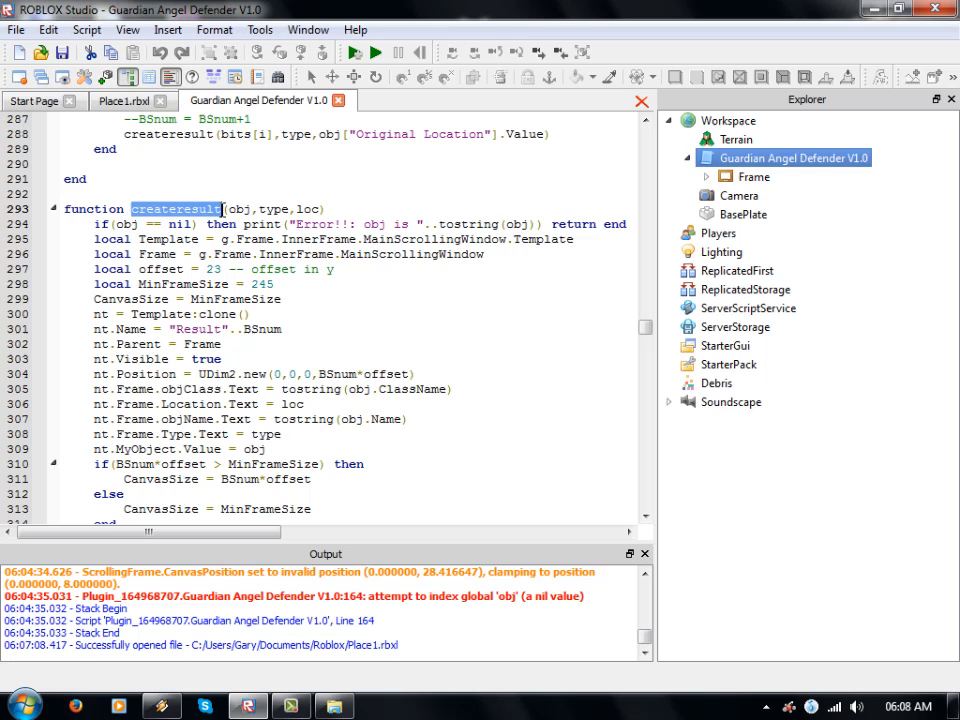
left_click(755, 177)
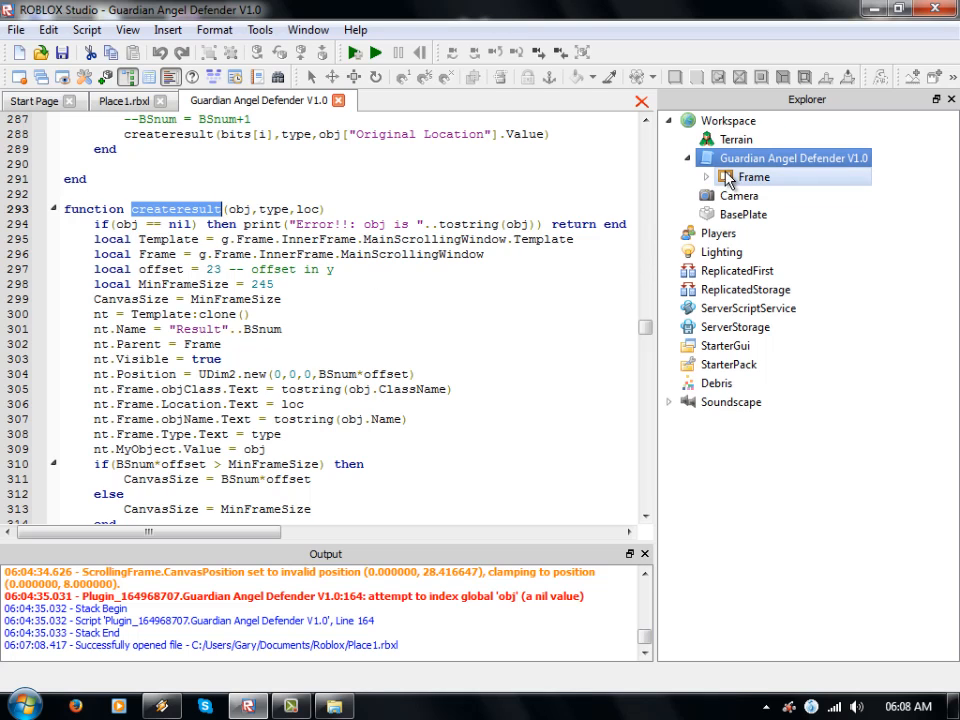
left_click(707, 176)
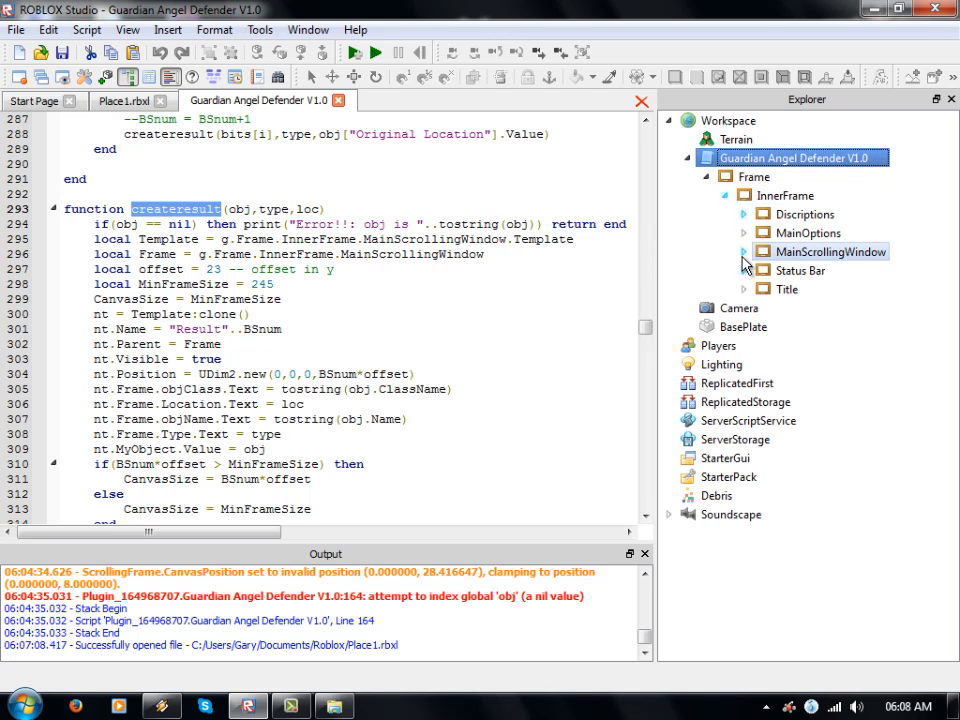
left_click(744, 251)
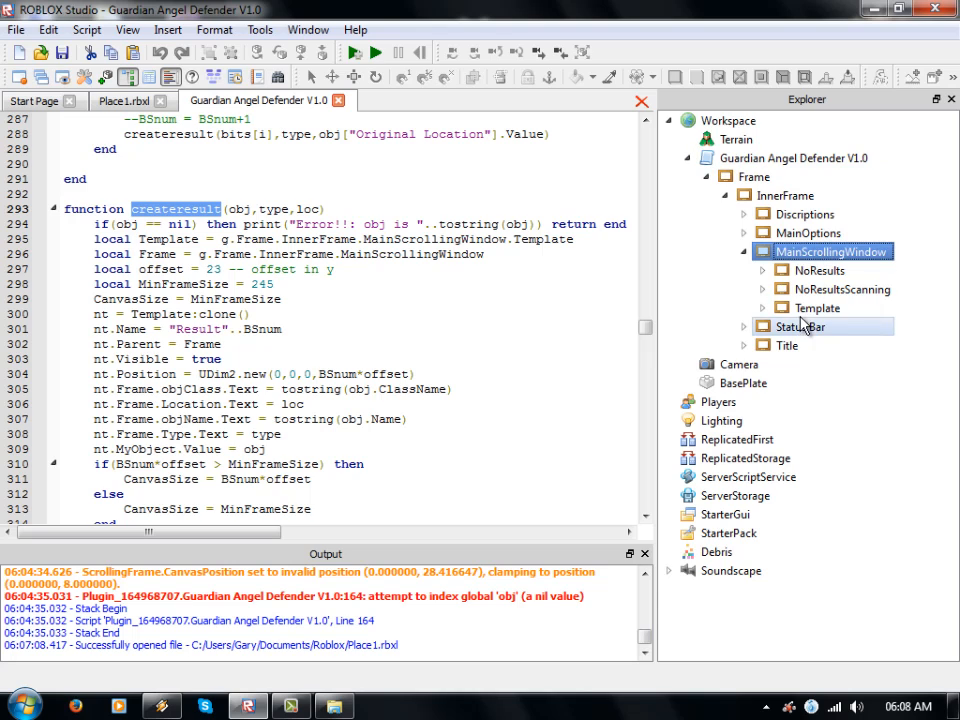
left_click(817, 308)
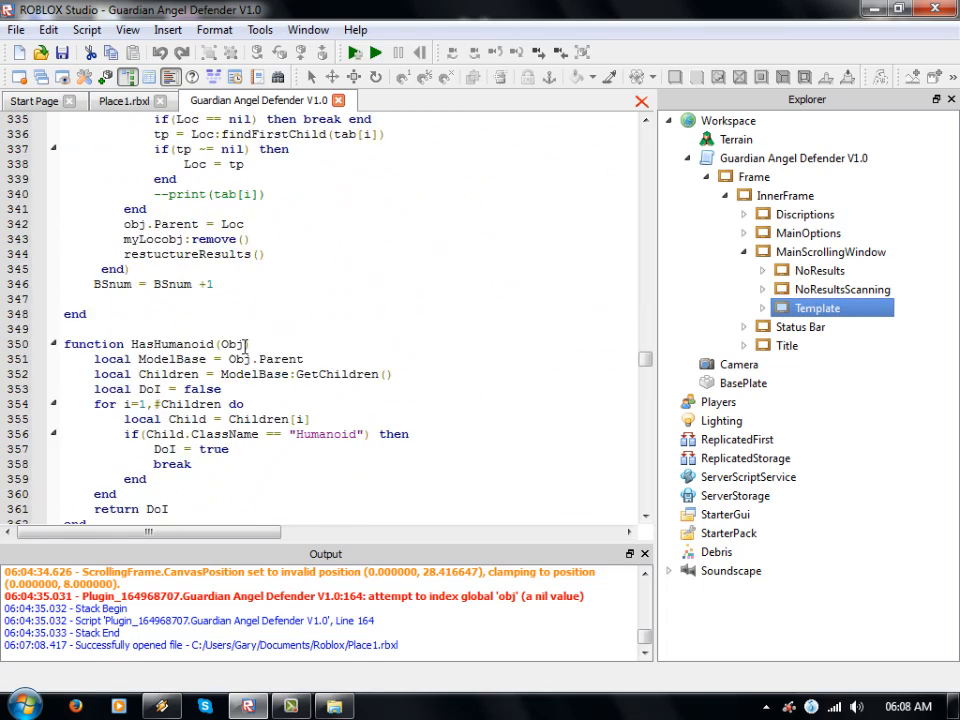
Step: Scroll to the script's final line and collapse MainScrollingWindow and the script's hierarchy
scroll("down", 3)
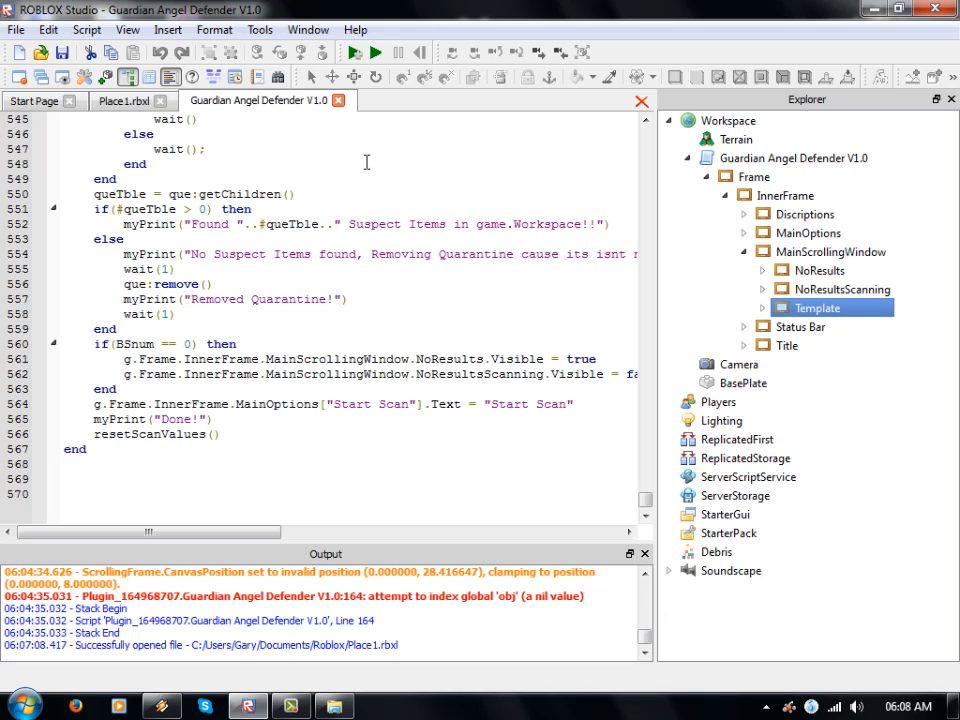
mouse_move(338, 101)
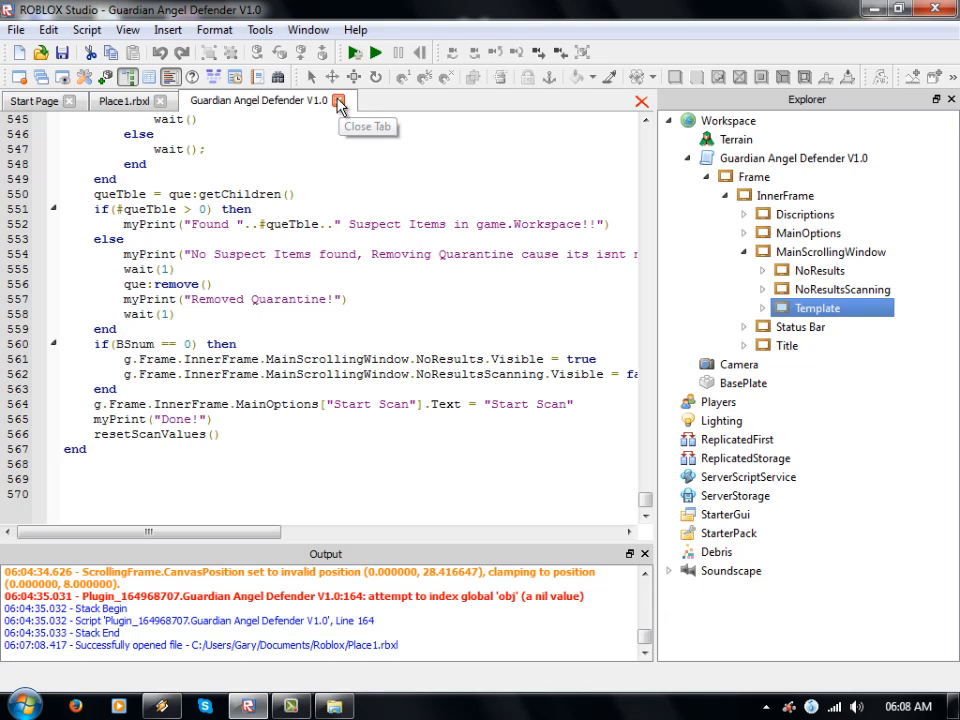
left_click(762, 251)
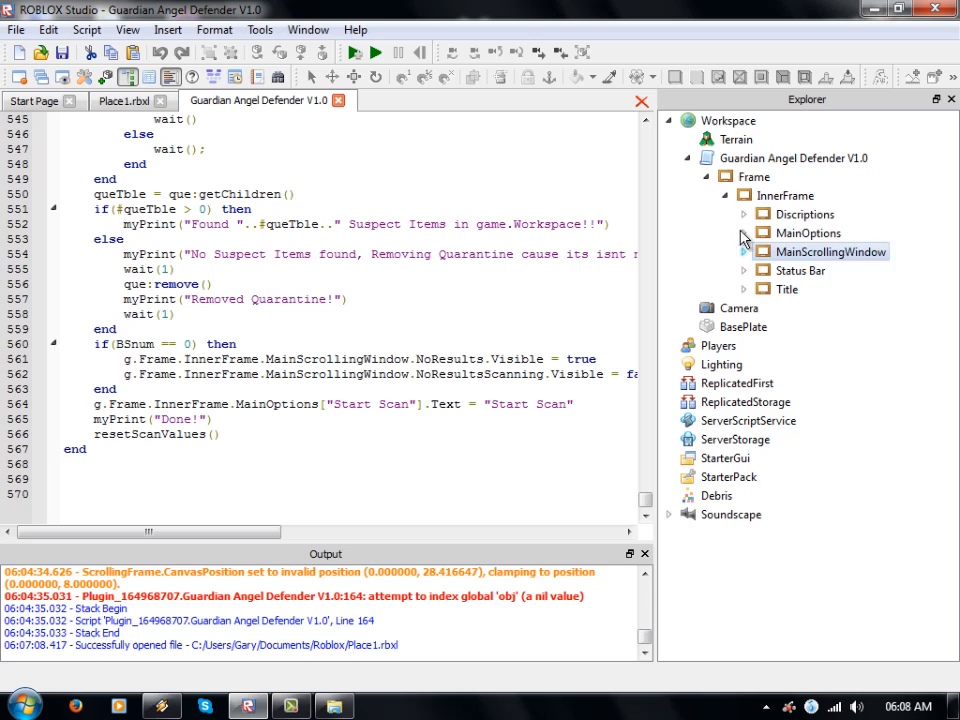
left_click(687, 158)
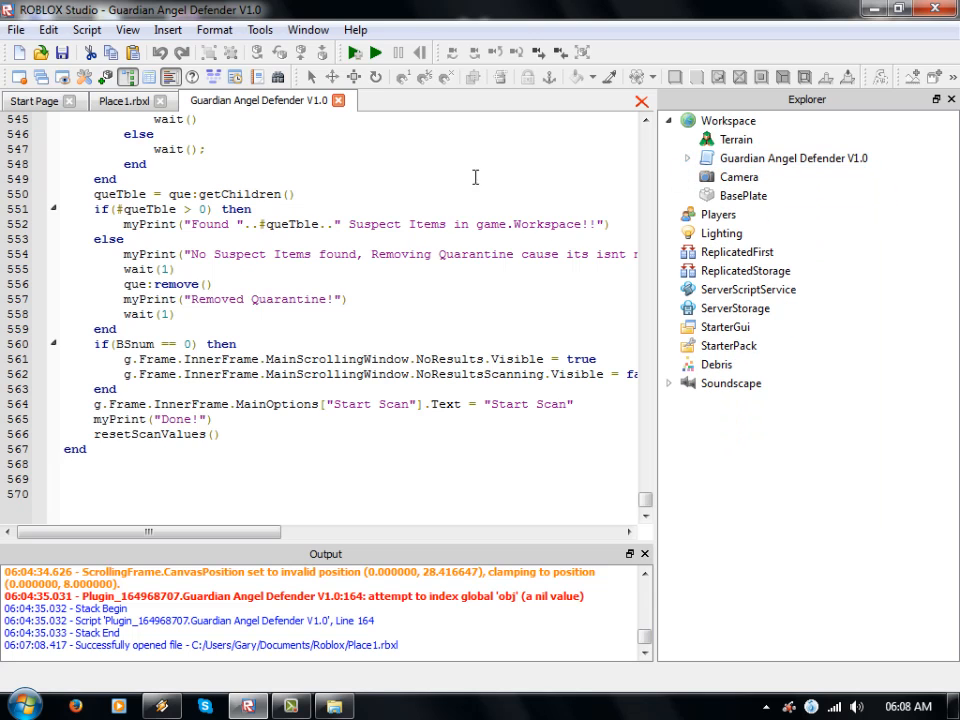